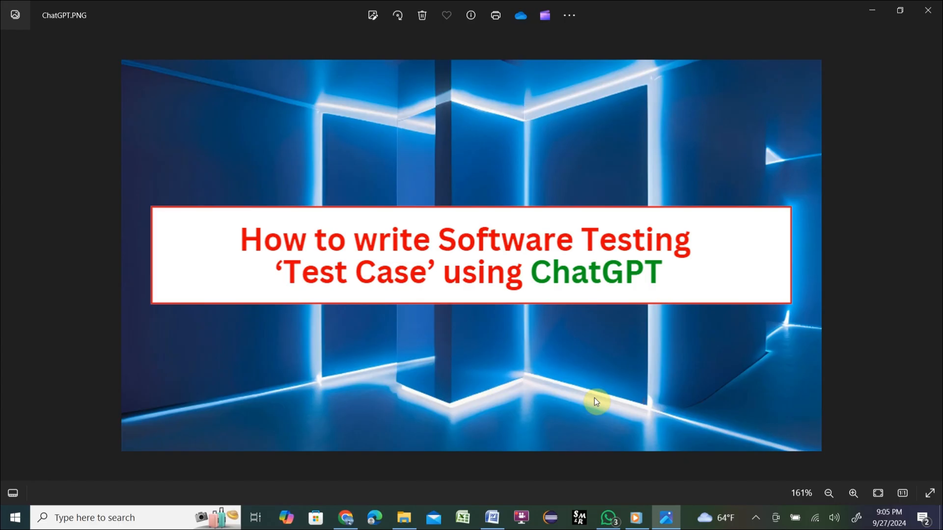
mouse_move(753, 365)
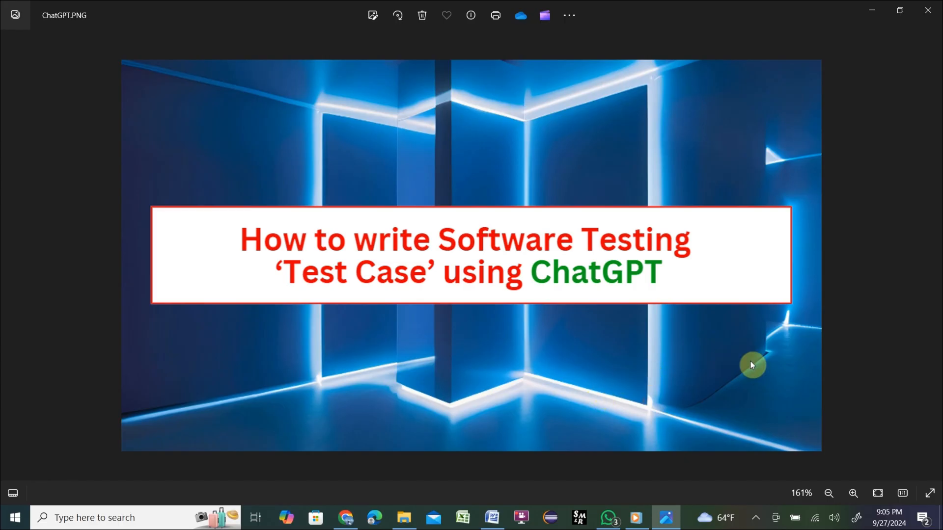
Advance from ChatGPT.PNG to the WhatIsTestCase.PNG slide.
left_click(934, 258)
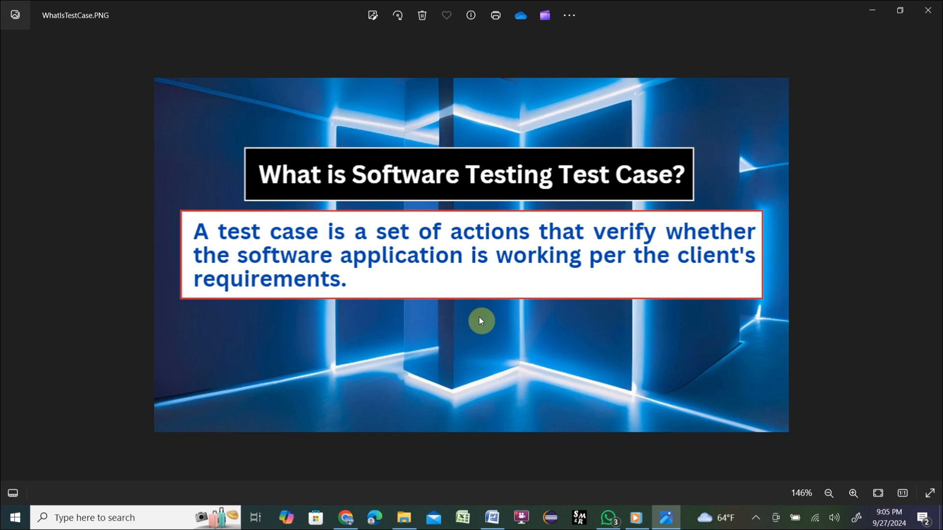
mouse_move(679, 208)
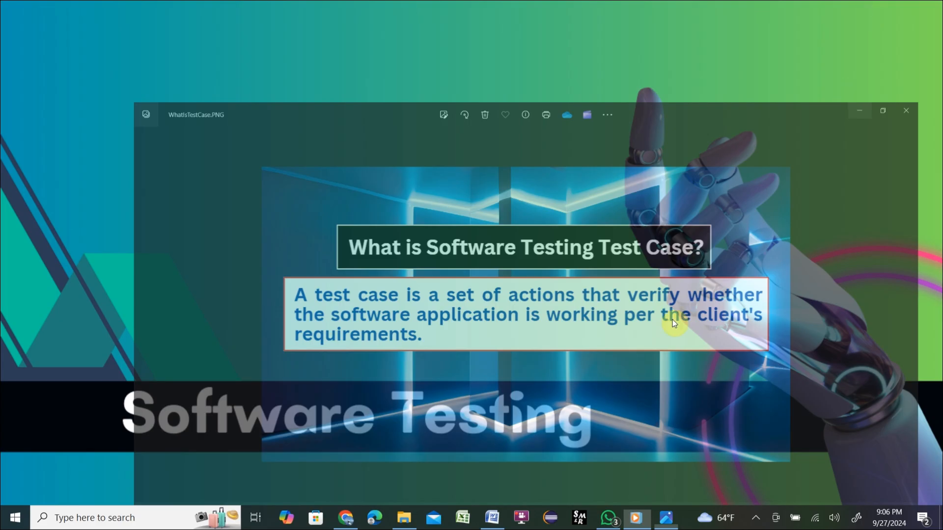
Go to chatgpt.com in Chrome and land on a fresh new-chat page.
left_click(345, 517)
type("chatgpt.com/c/66f74e16-27f4-800f-9048-d70218ad7917")
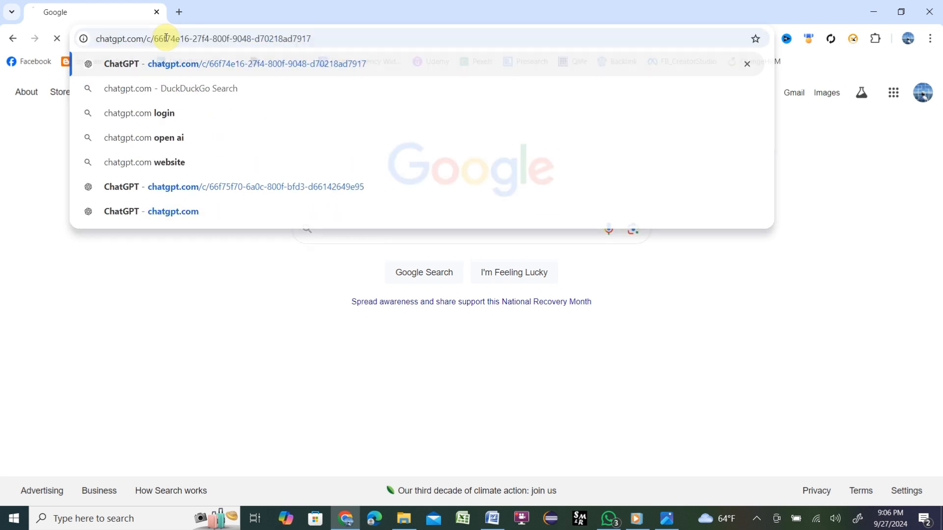
left_click(173, 211)
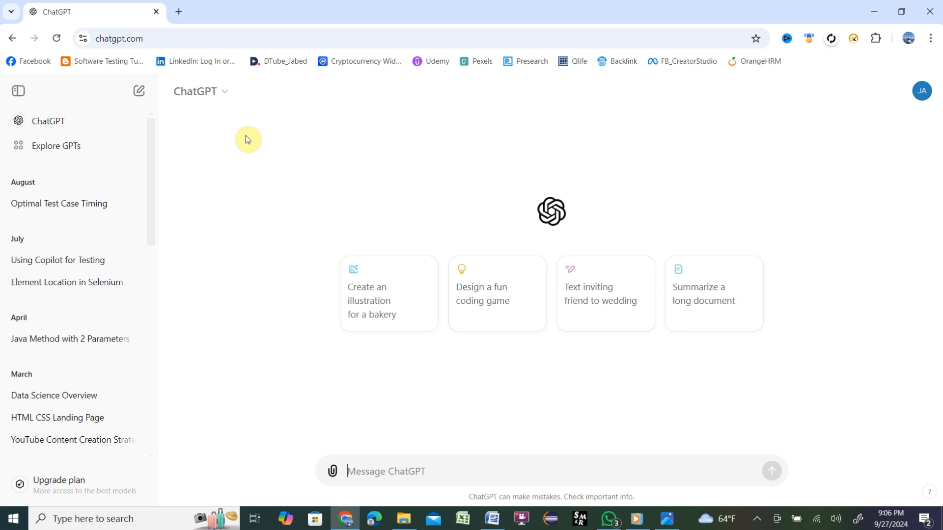
mouse_move(277, 136)
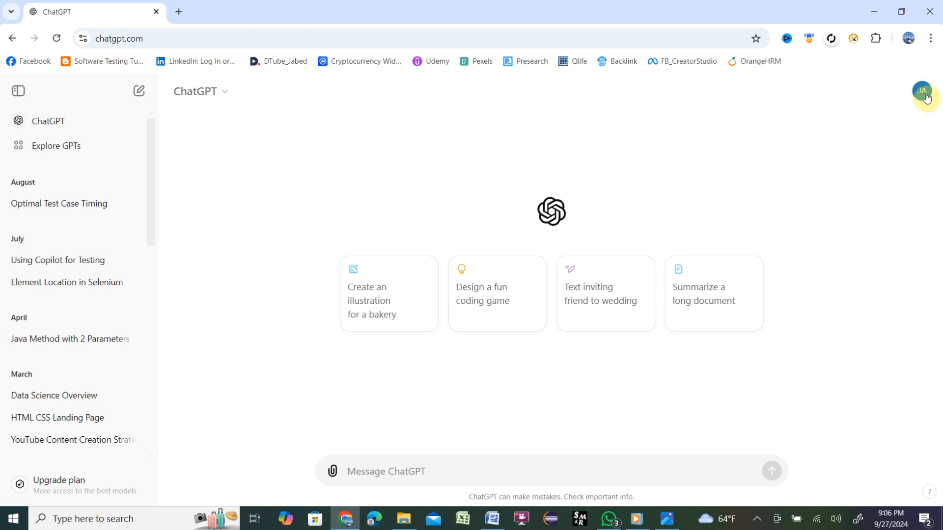
mouse_move(239, 124)
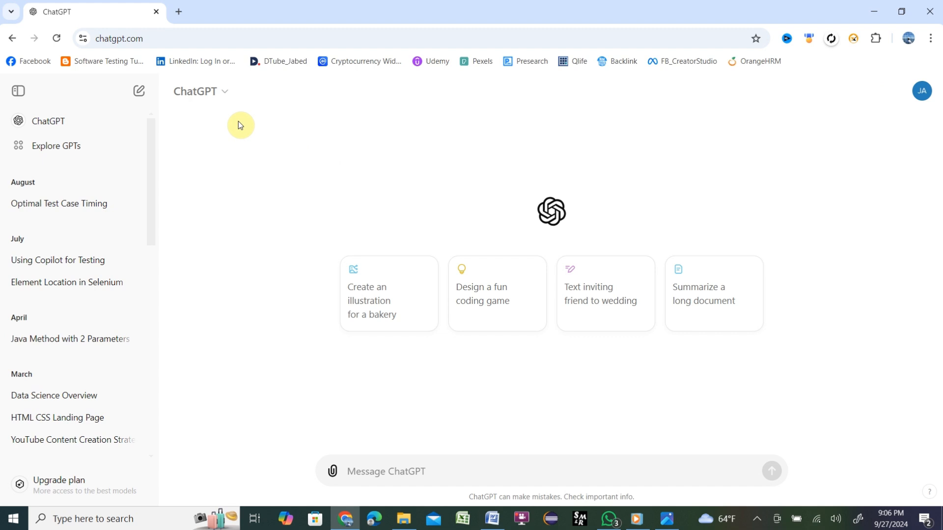
mouse_move(415, 334)
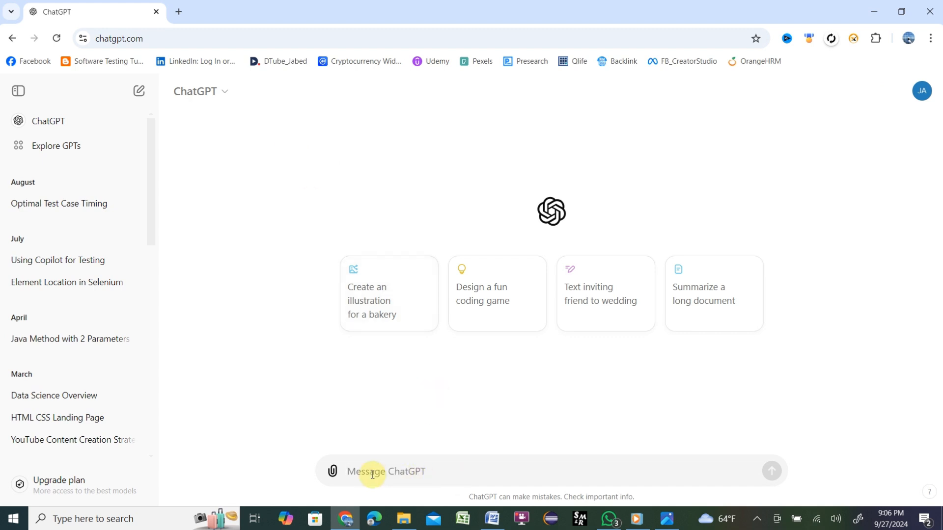
mouse_move(442, 470)
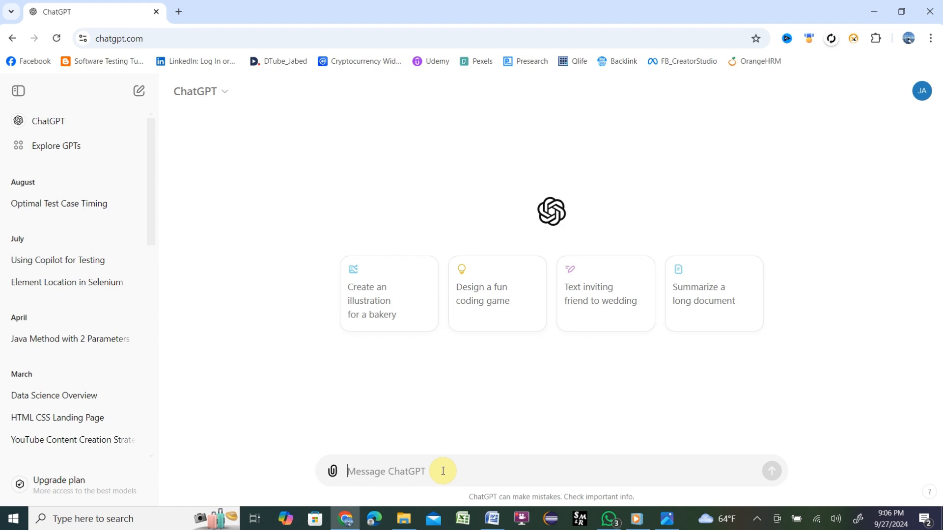
mouse_move(491, 518)
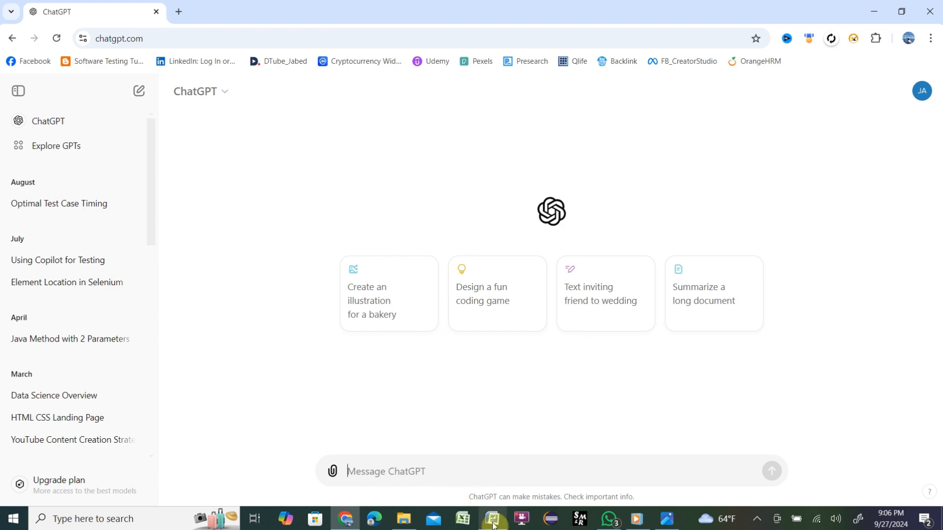
Switch to Word and copy the prompt paragraph requesting WebTour login test cases.
left_click(492, 522)
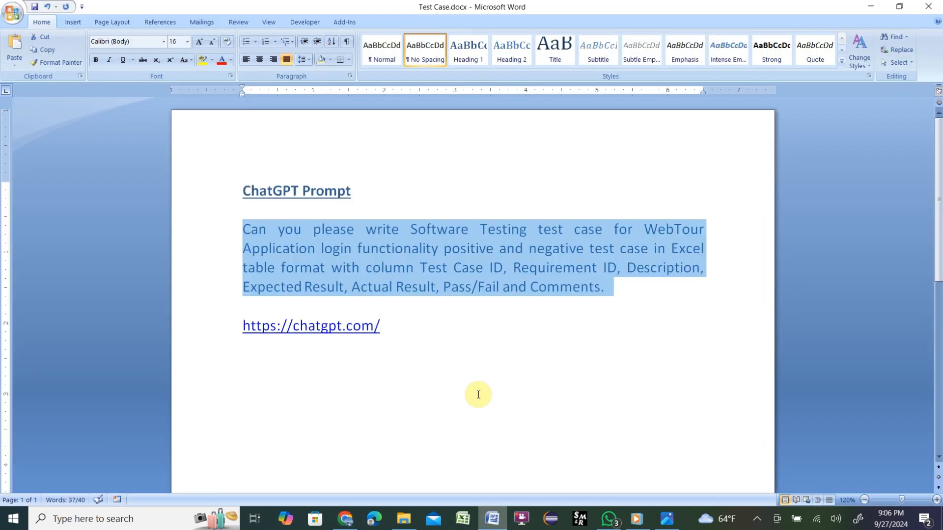
left_click(280, 248)
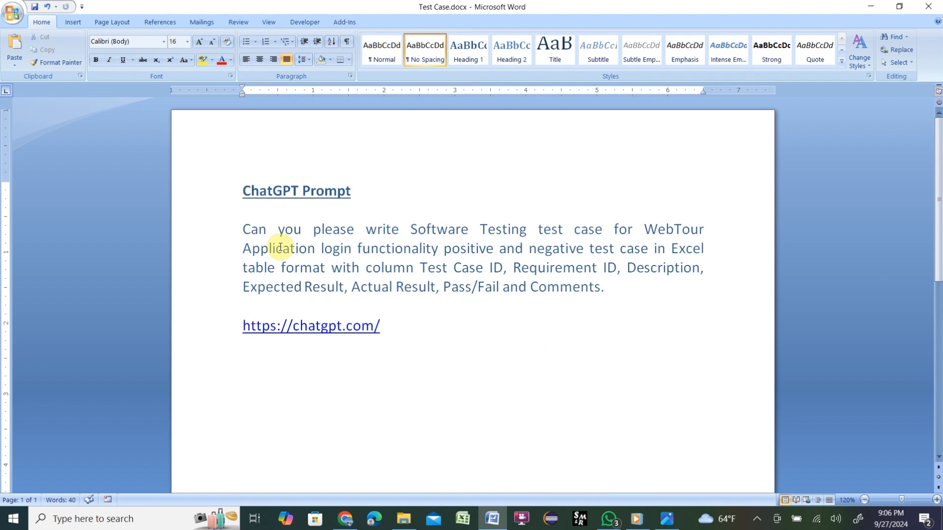
mouse_move(343, 232)
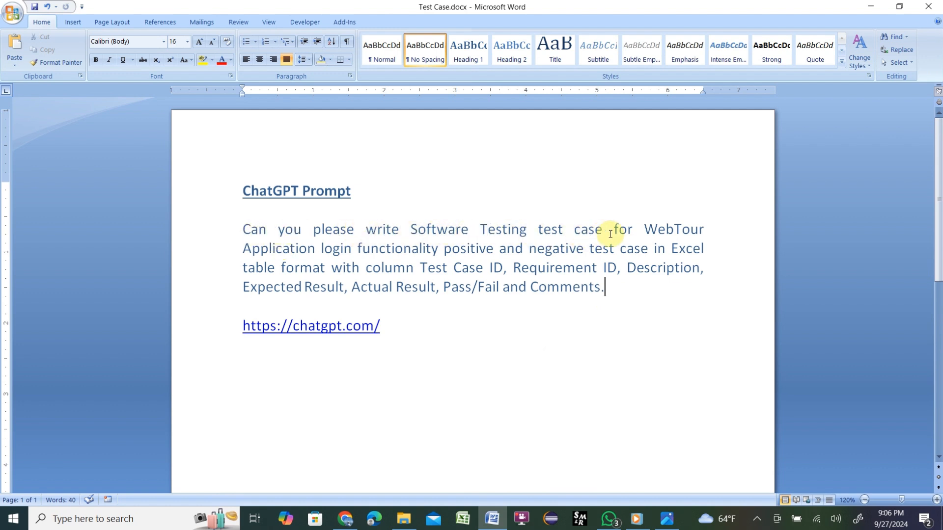
mouse_move(425, 265)
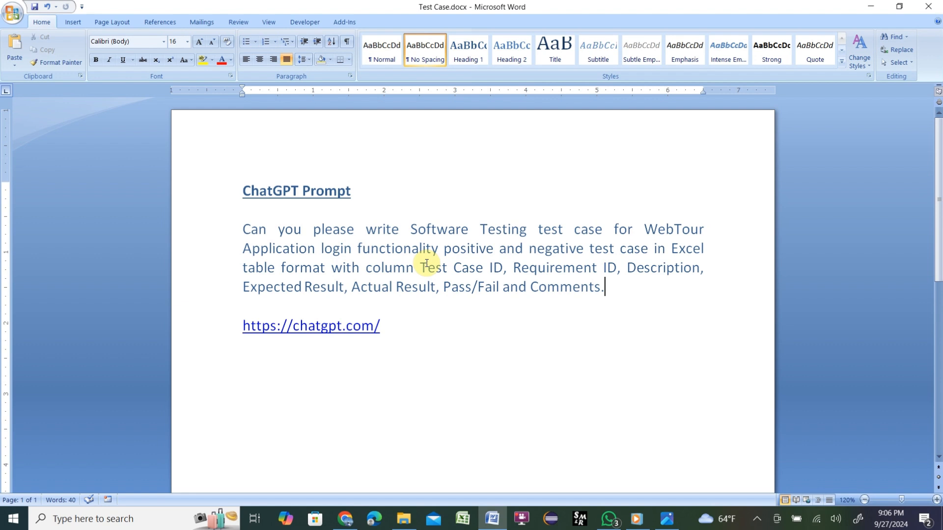
mouse_move(615, 268)
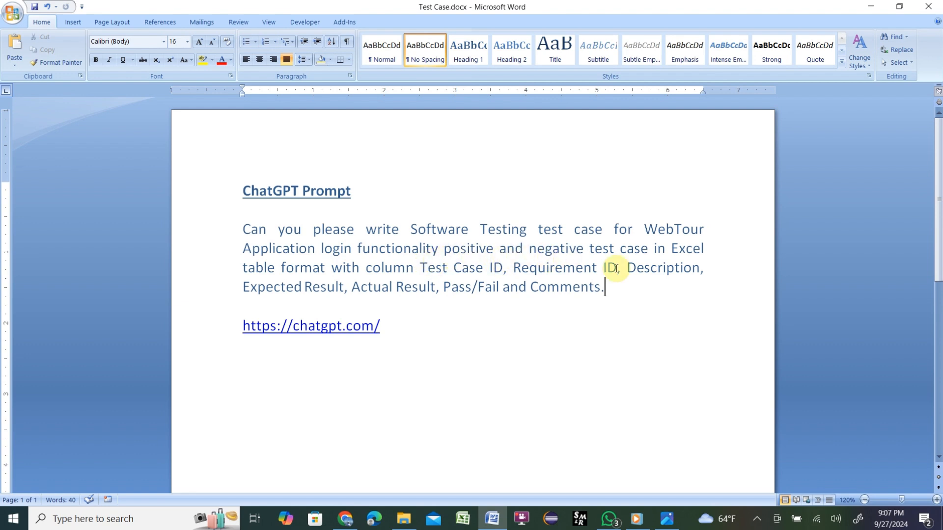
mouse_move(288, 274)
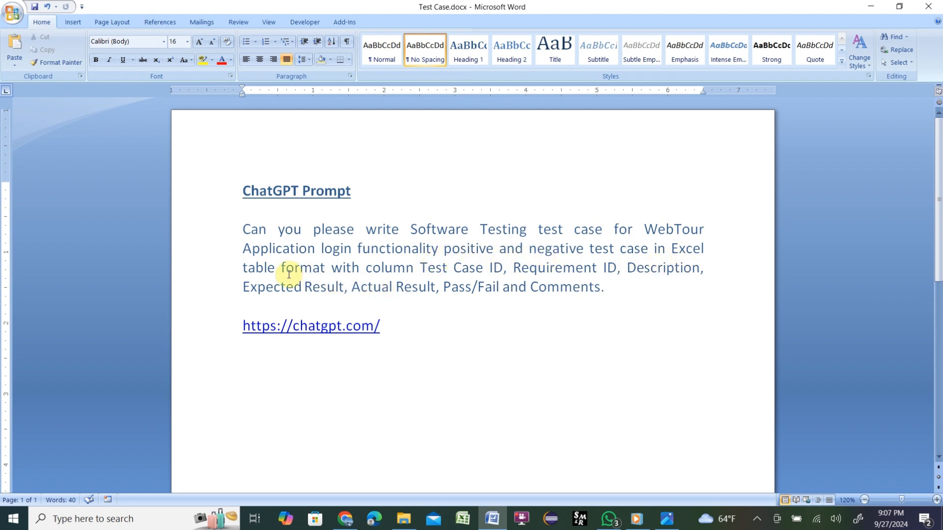
mouse_move(440, 277)
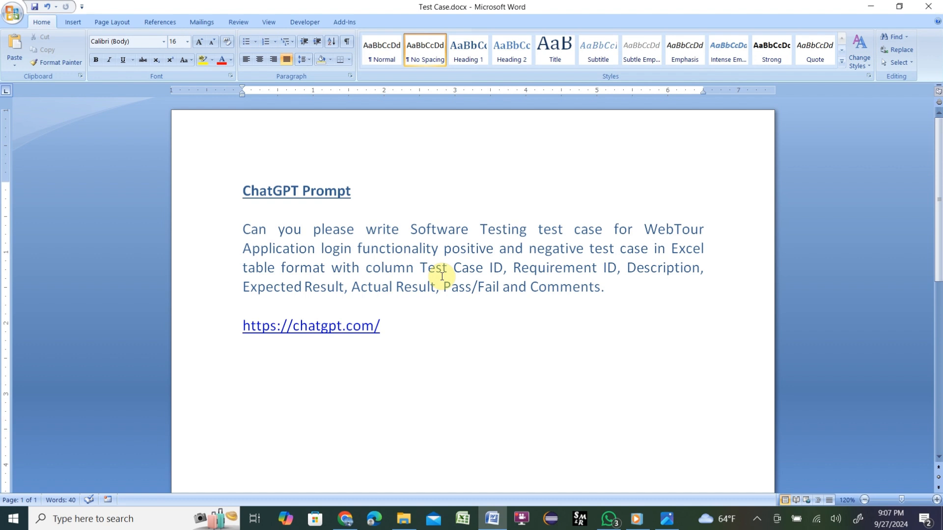
mouse_move(652, 282)
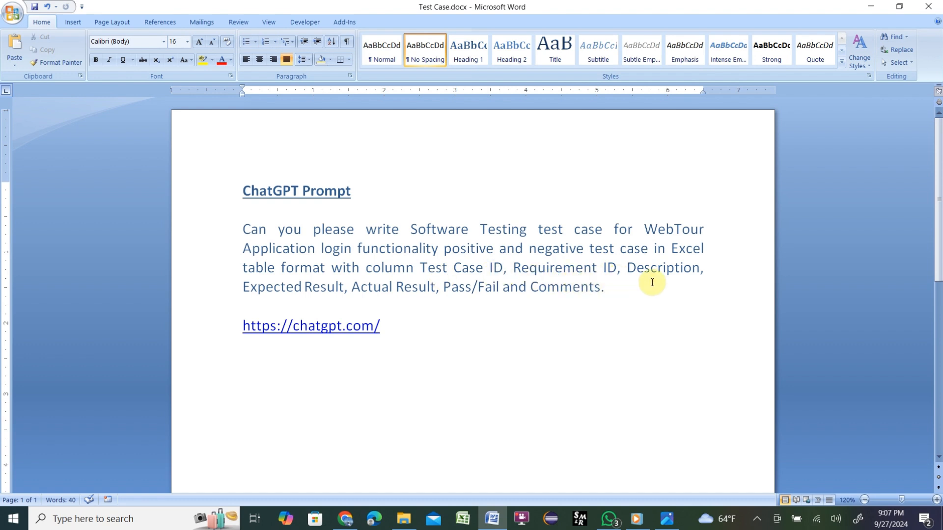
mouse_move(326, 306)
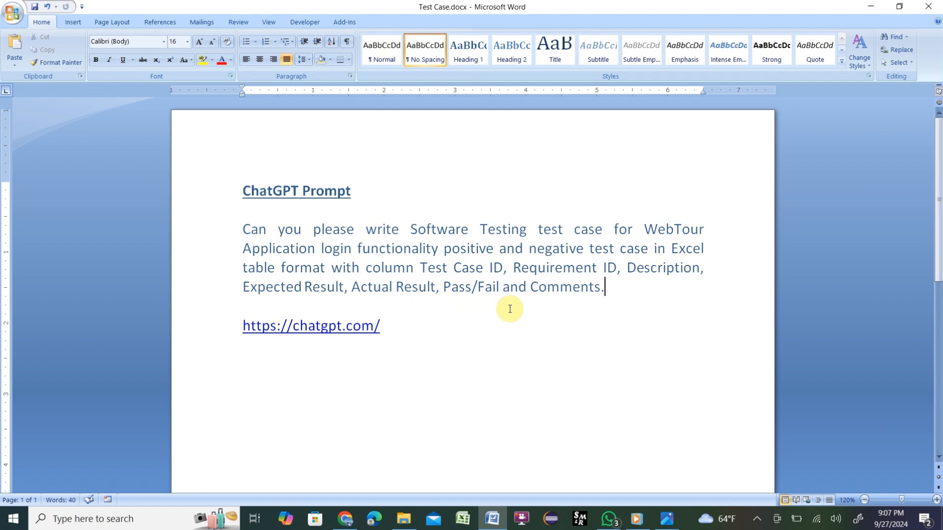
mouse_move(609, 287)
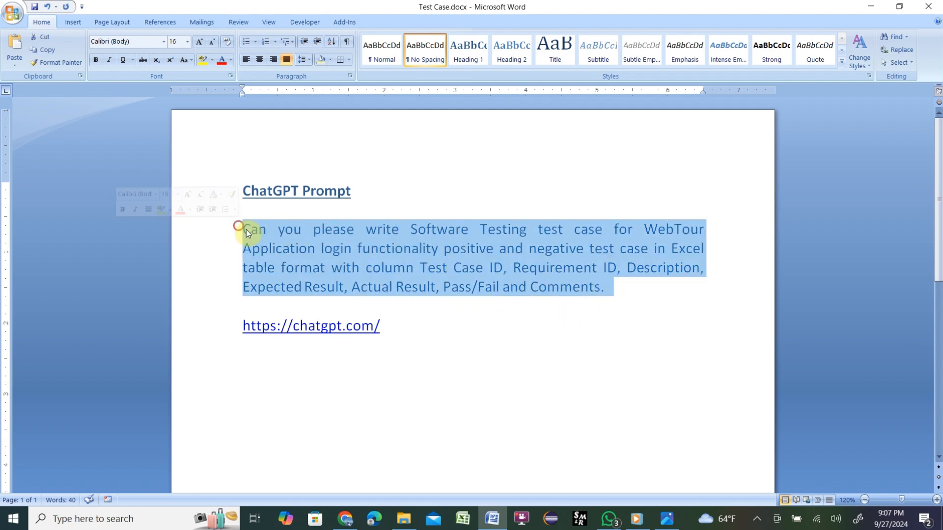
right_click(379, 267)
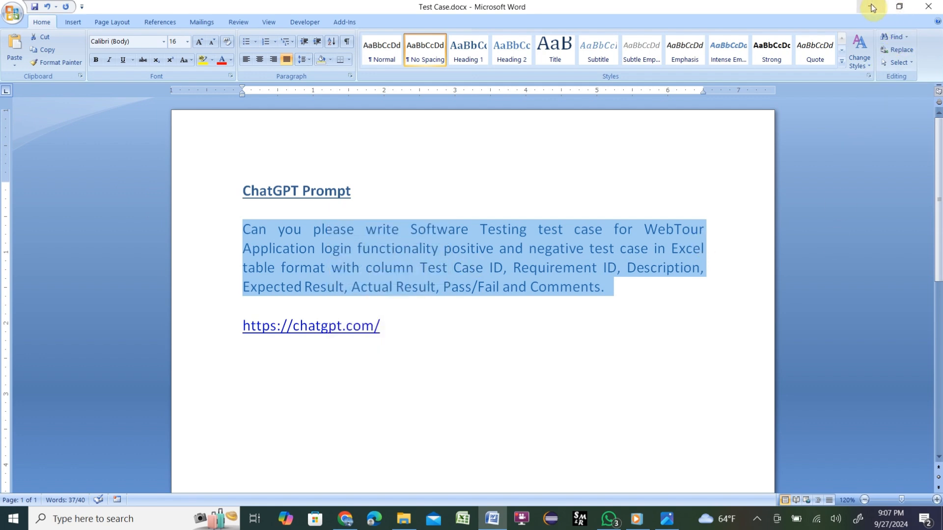
Paste the WebTour login test-case prompt into ChatGPT and send it.
left_click(344, 518)
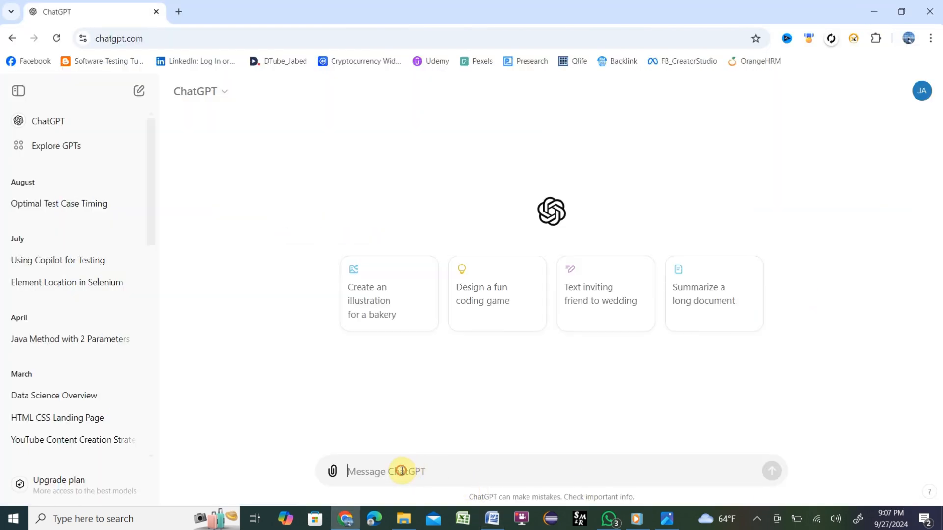
type("Can you please write Software Testing test case for WebTour Application login functionality positive and negative test case in Excel table format with column Test Case ID, Requirement ID, Description, Expected Result, Actual Result, Pass/Fail and Comments.")
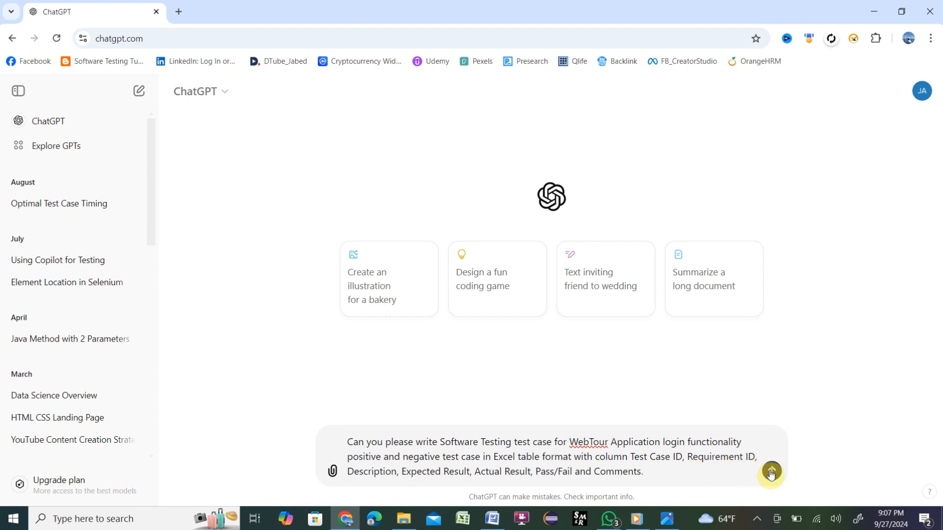
left_click(771, 472)
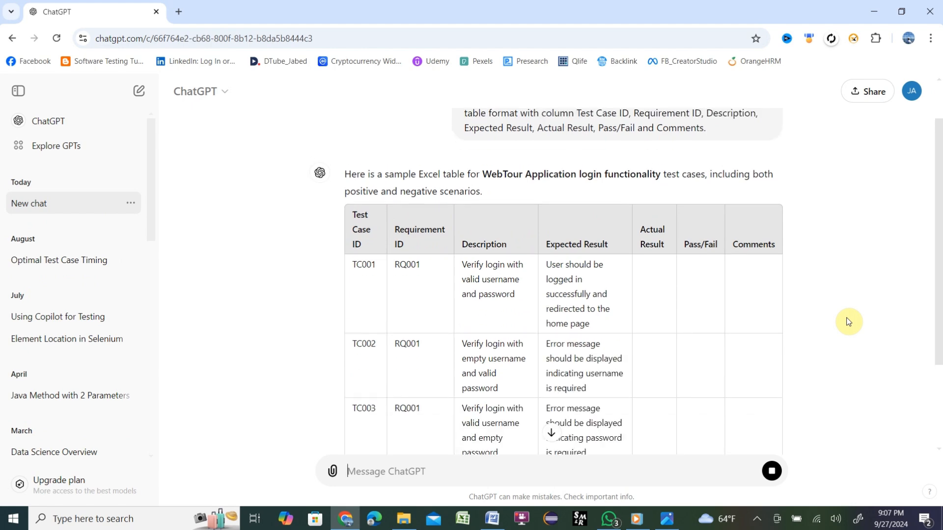
mouse_move(725, 304)
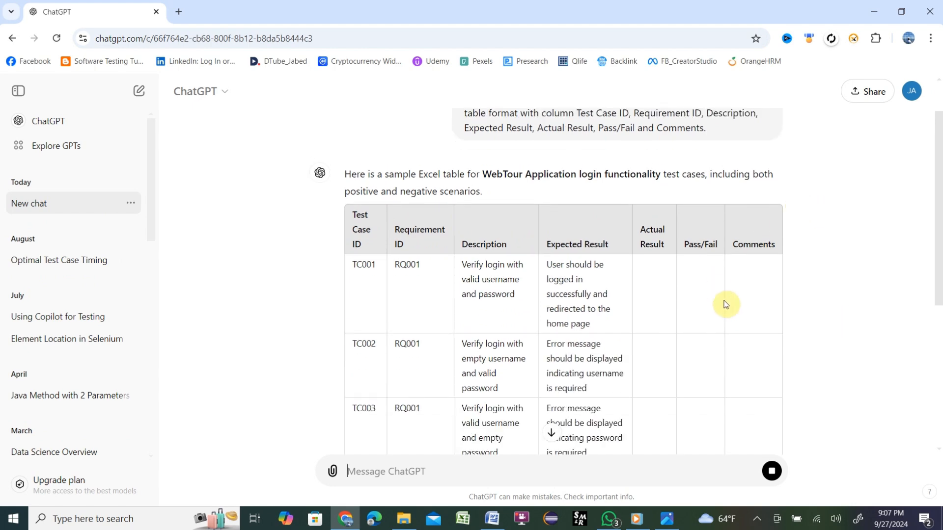
Scroll through the reply, select the TC001–TC012 table, and switch to the Excel workbook.
scroll("down", 3)
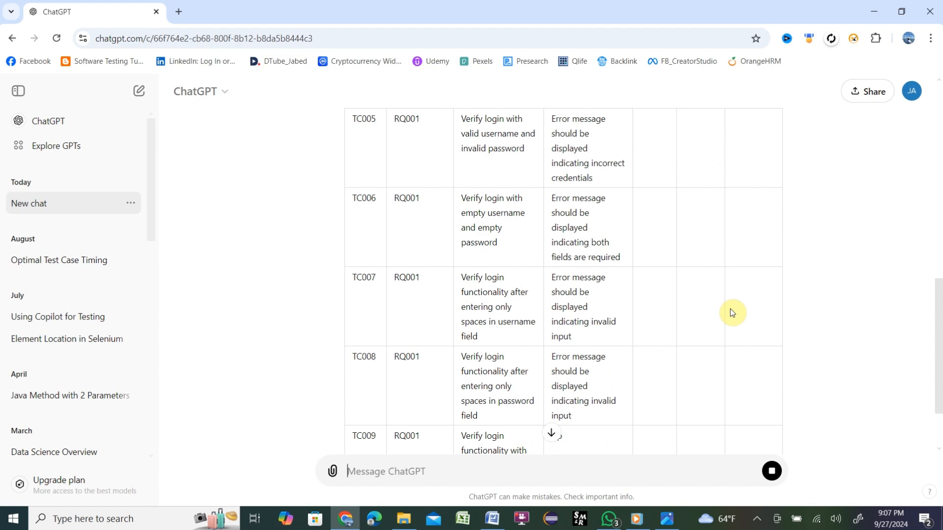
scroll("down", 3)
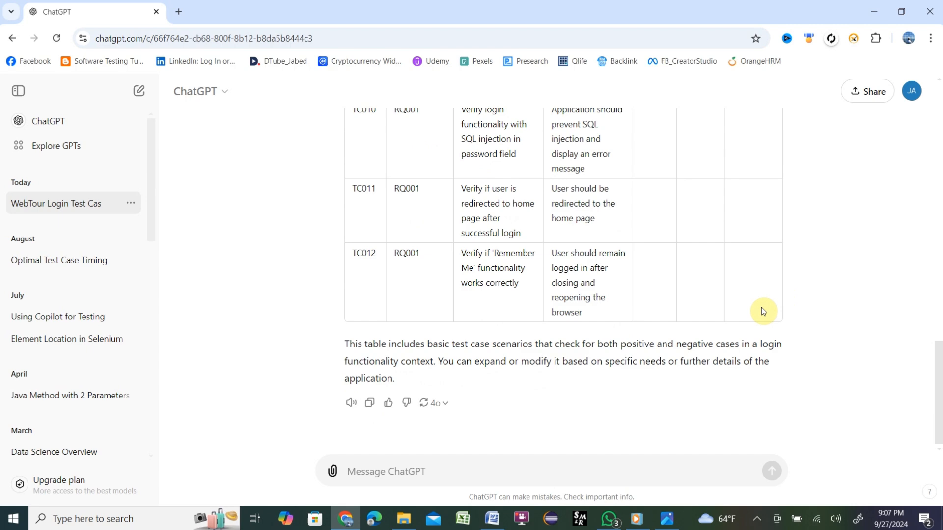
scroll("up", 3)
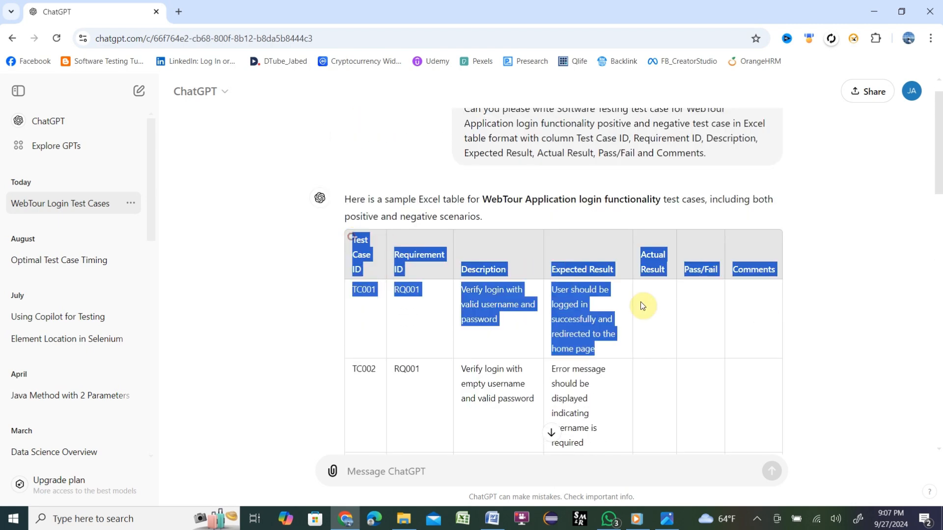
scroll("down", 3)
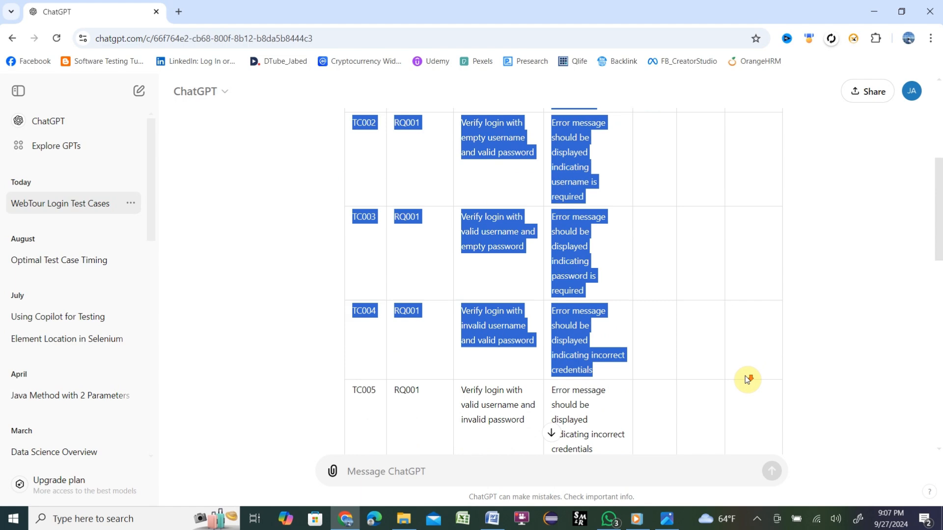
scroll("down", 3)
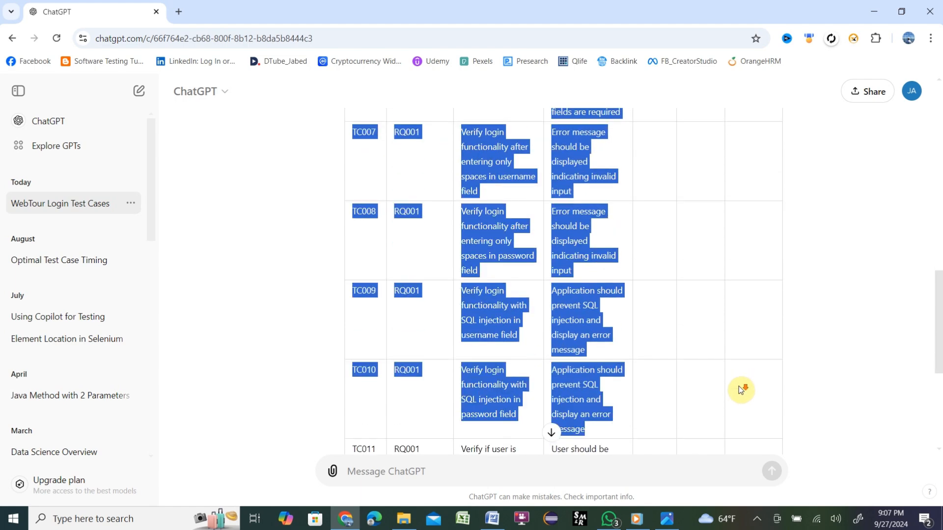
scroll("down", 3)
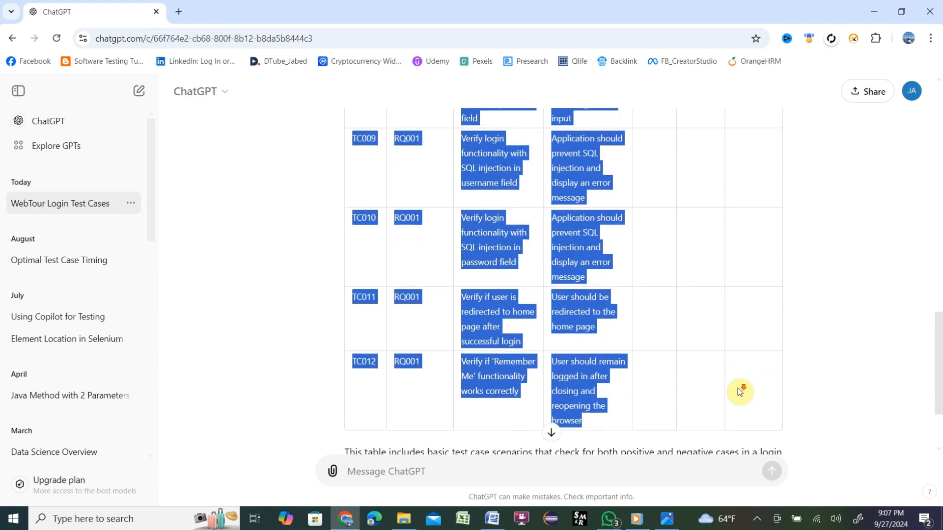
scroll("down", 3)
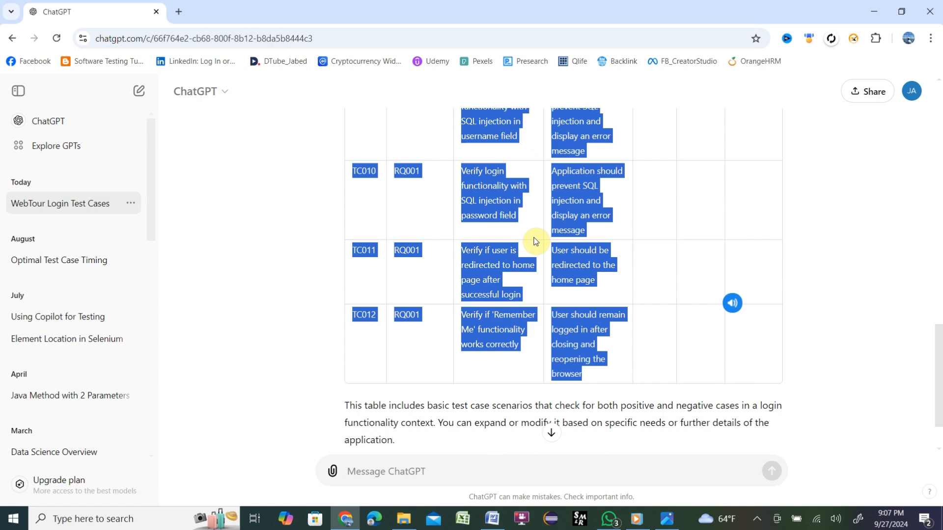
mouse_move(609, 209)
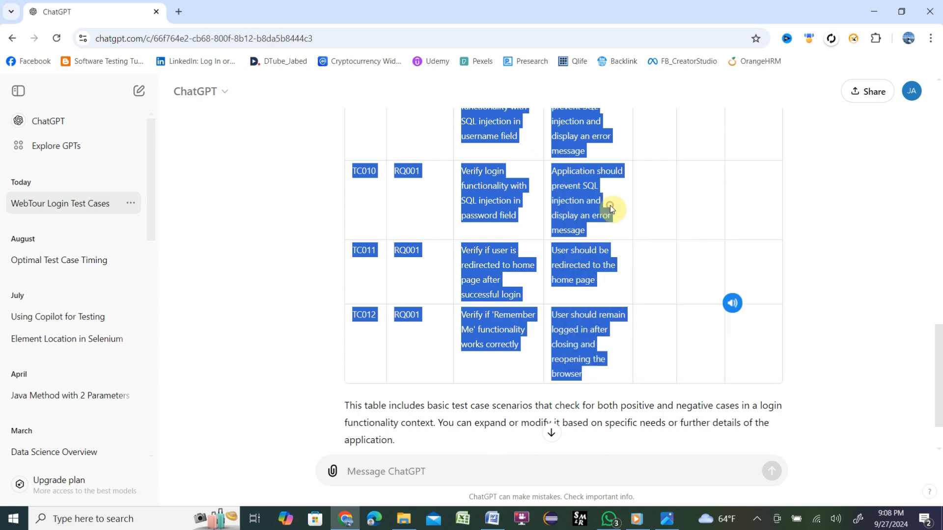
left_click(461, 518)
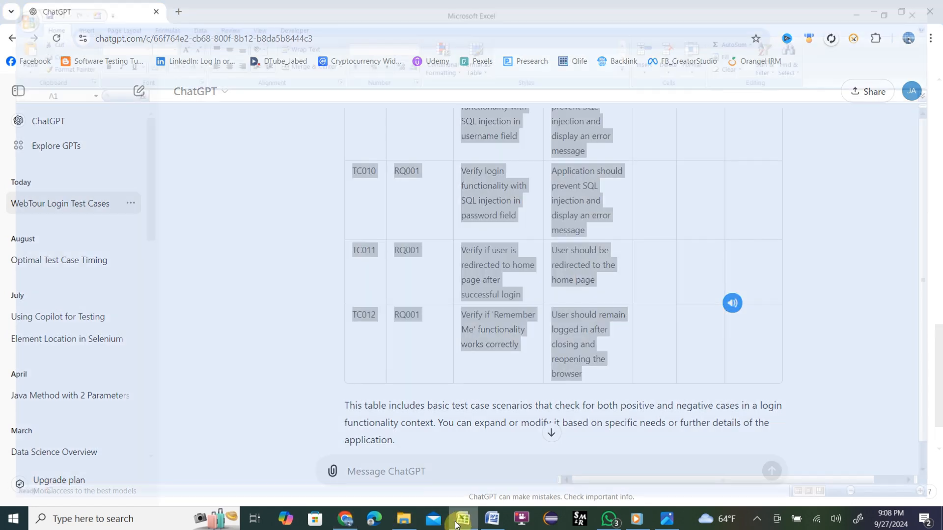
Widen the Test Case ID, Description, Expected Result and remaining columns, then select the whole sheet.
left_click(462, 518)
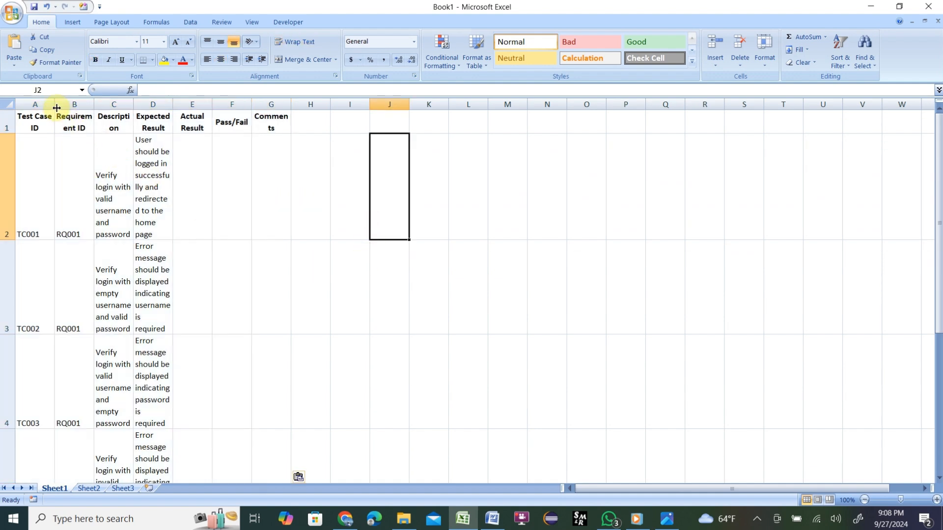
left_click_drag(55, 104, 74, 104)
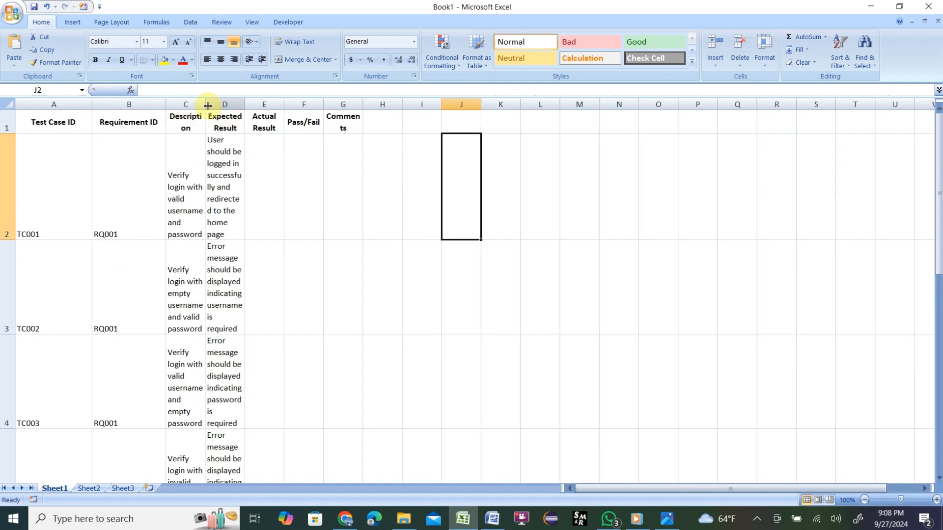
left_click_drag(207, 104, 286, 104)
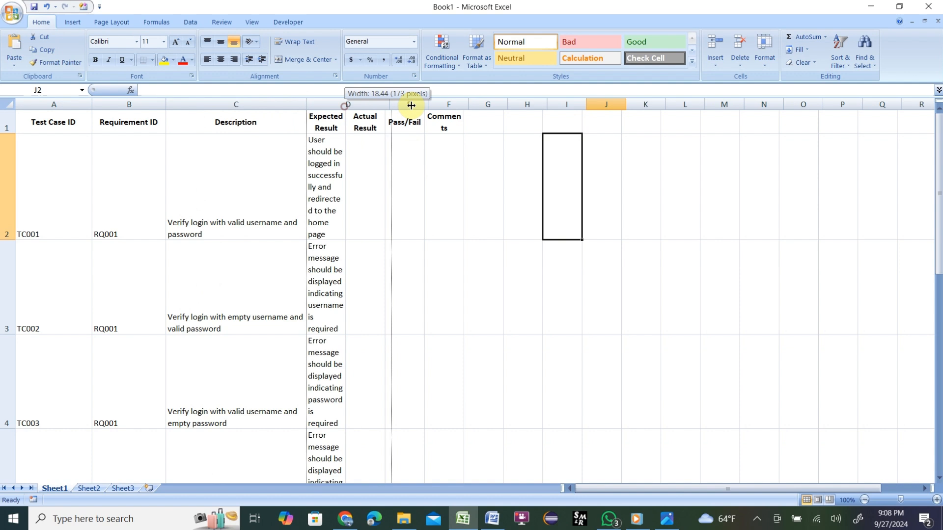
left_click_drag(345, 106, 431, 105)
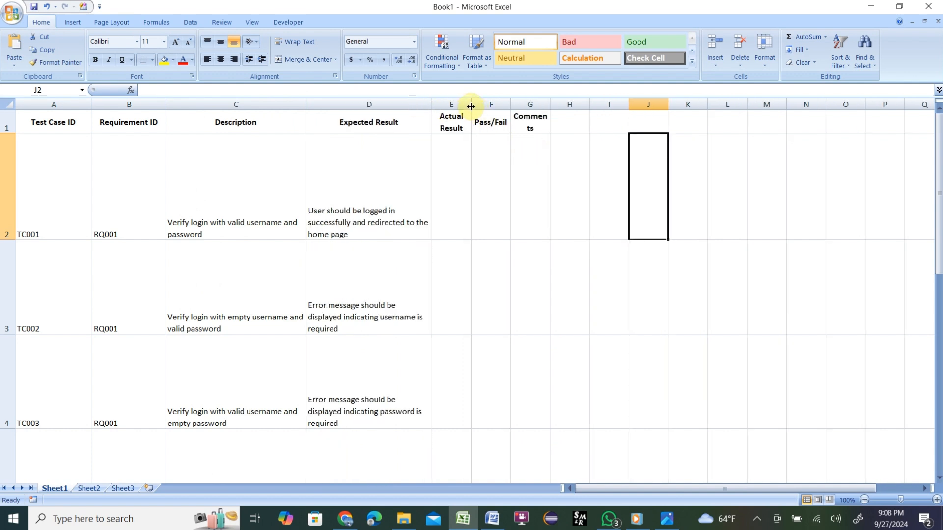
left_click_drag(472, 104, 489, 104)
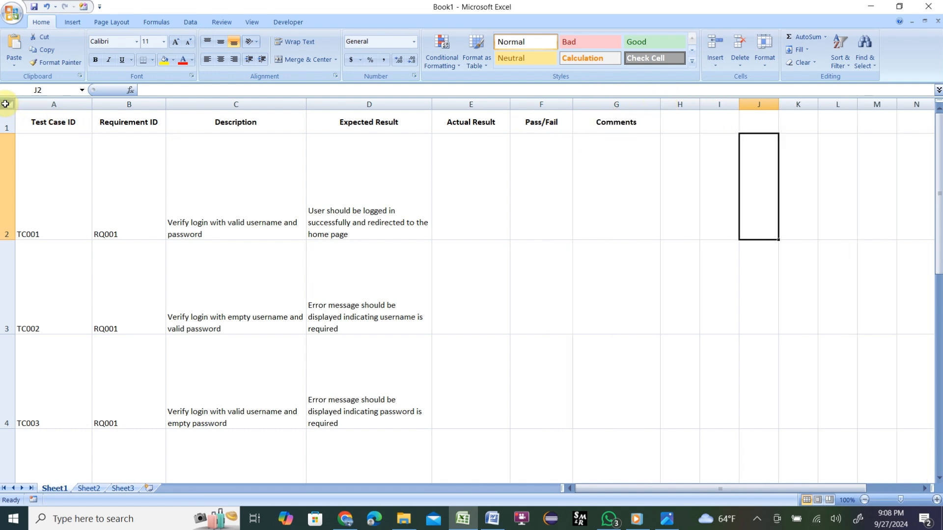
left_click(6, 104)
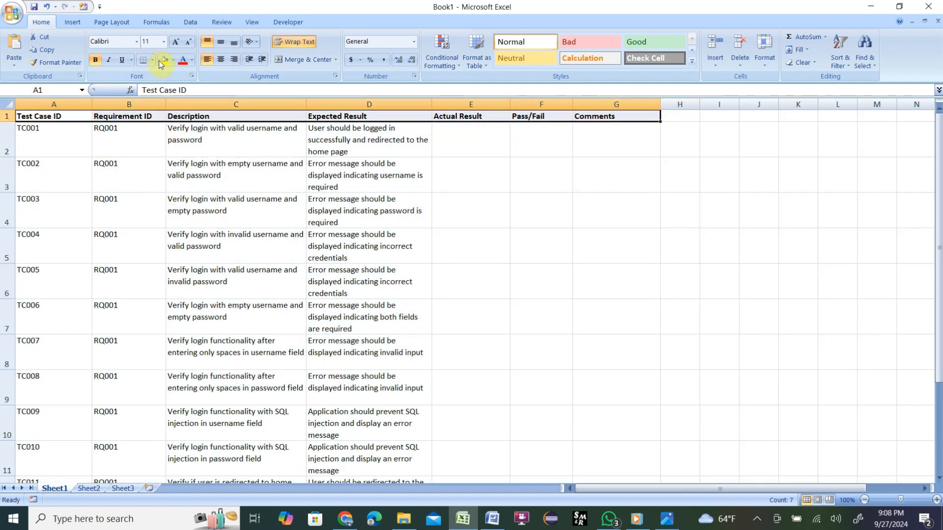
Make the header row 12-point text with a green fill.
left_click(162, 41)
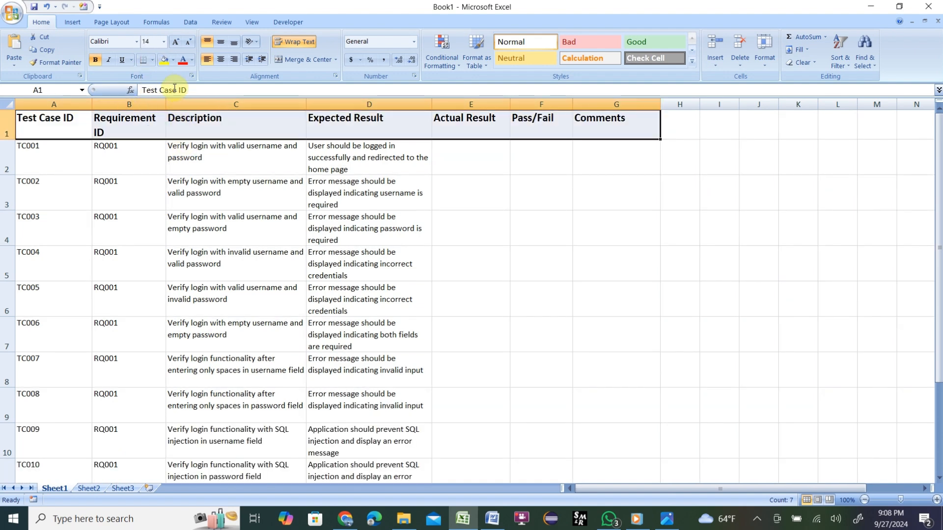
left_click(162, 42)
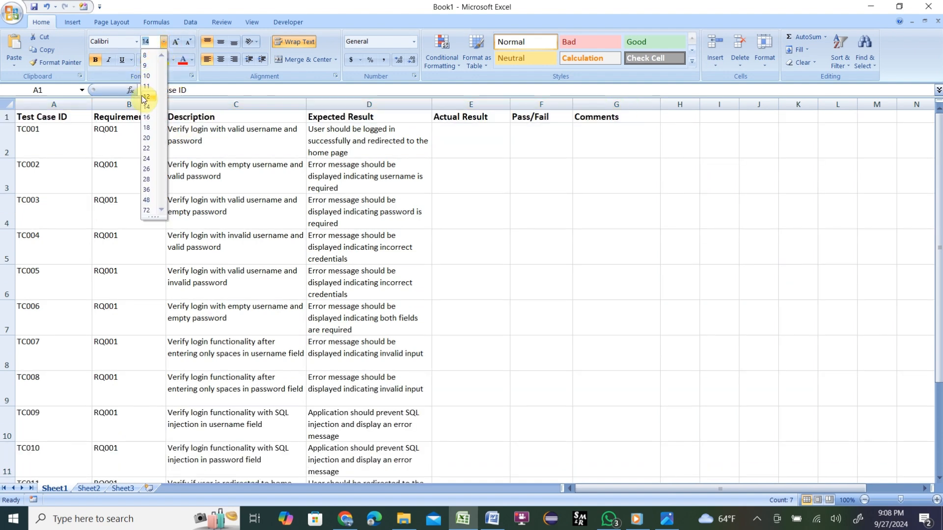
left_click(145, 88)
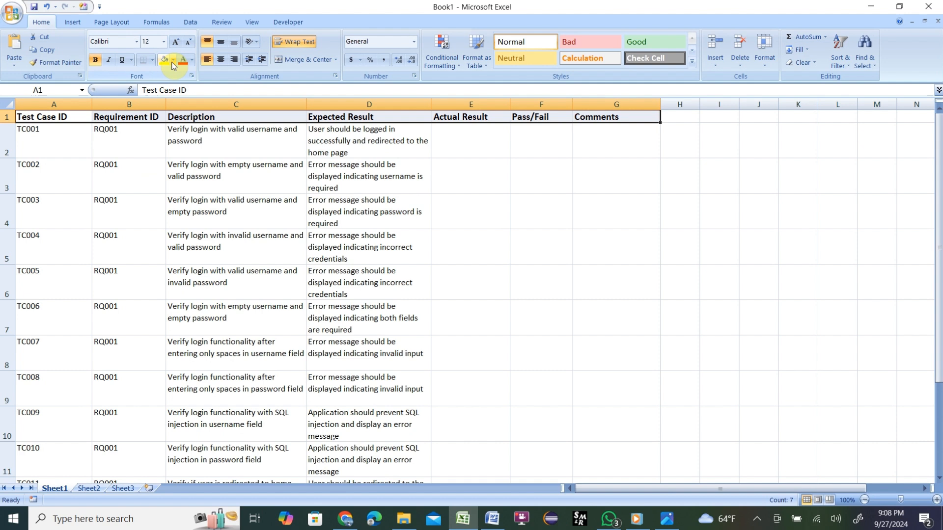
left_click(164, 59)
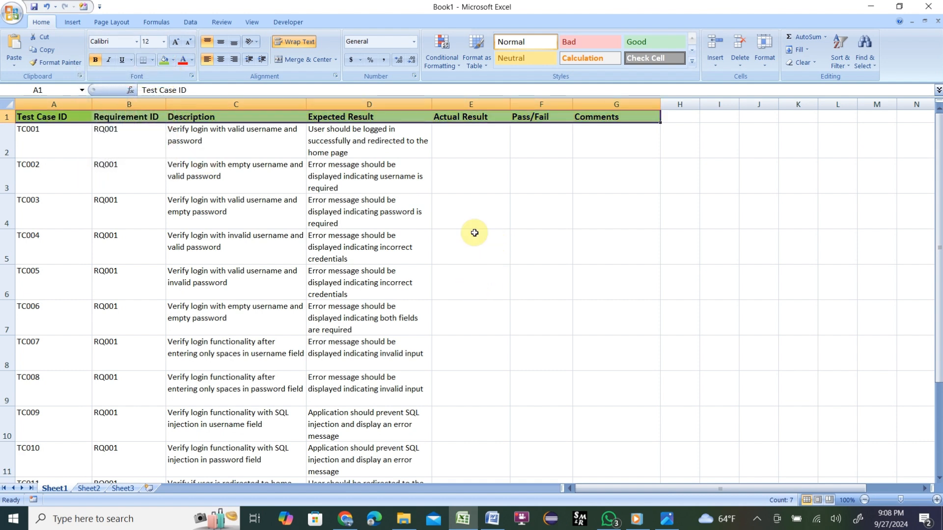
left_click(470, 176)
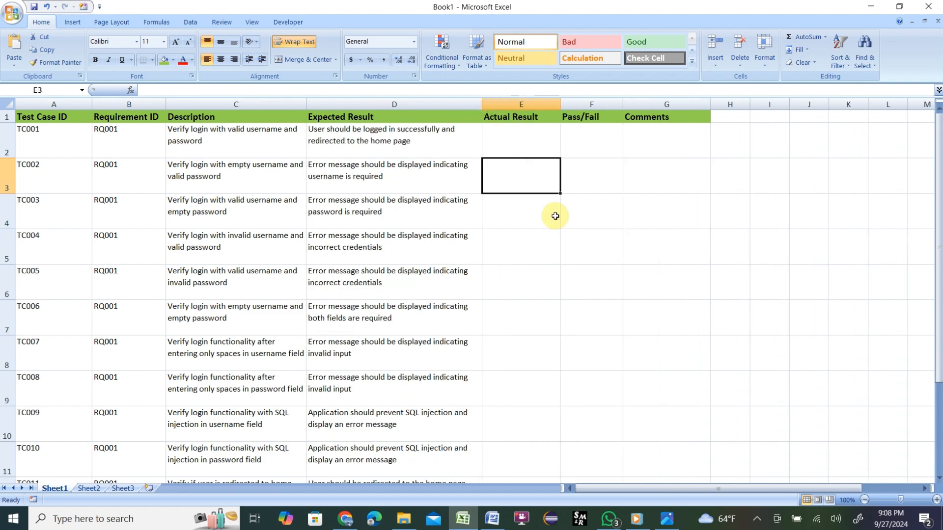
Fit row heights to text and apply All Borders to the A1:G13 table.
left_click(665, 317)
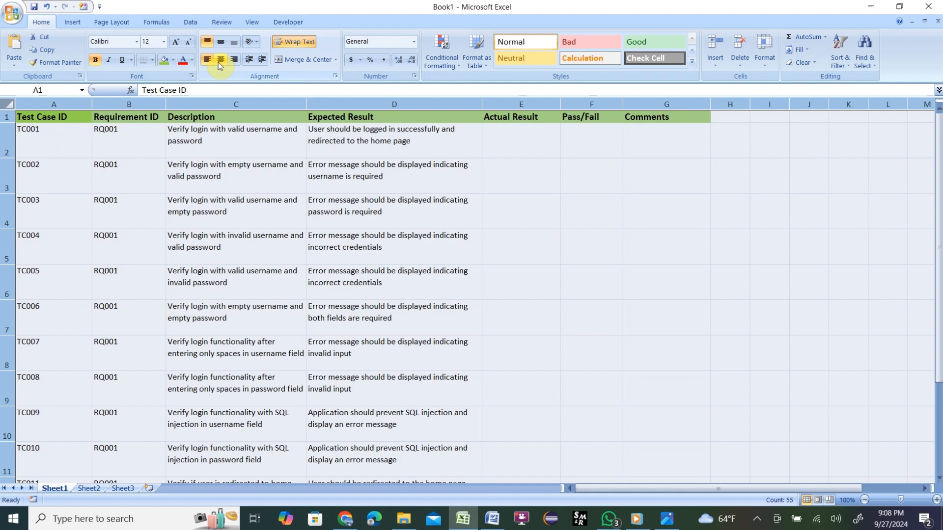
left_click(206, 59)
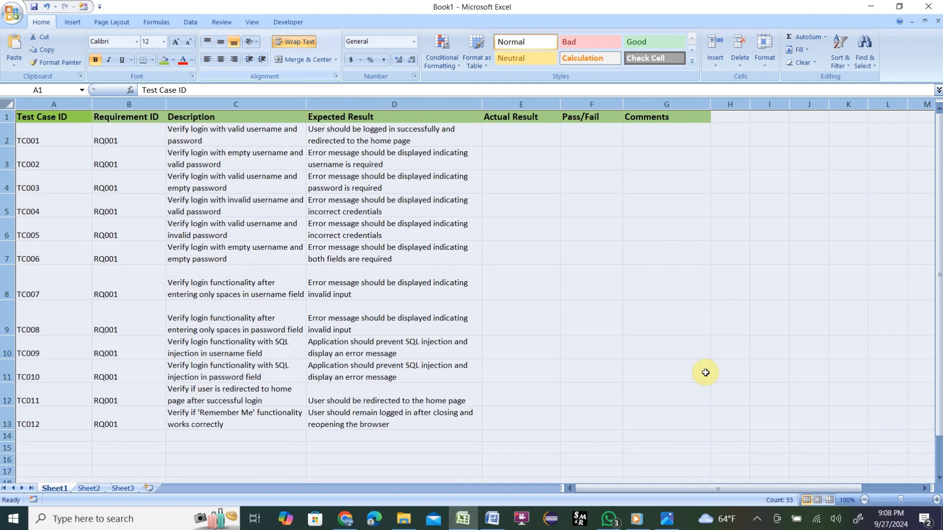
left_click(666, 346)
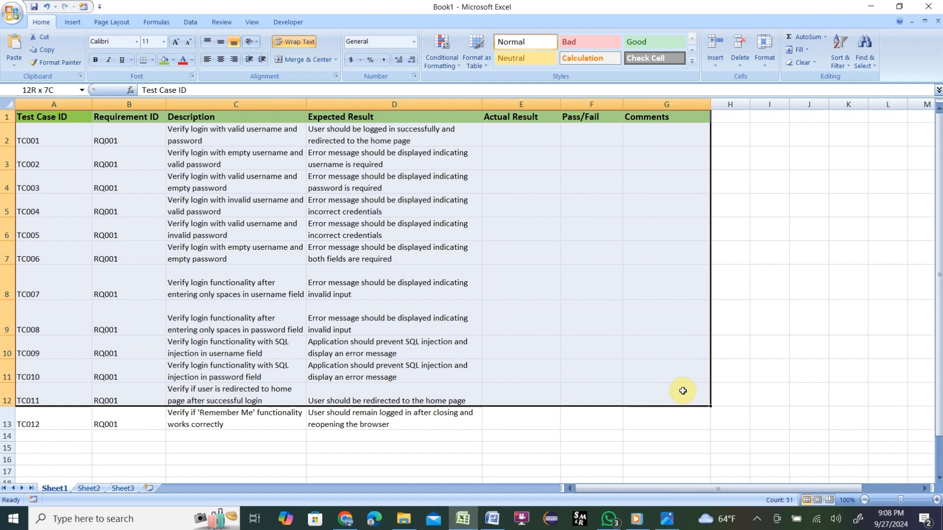
left_click(53, 117)
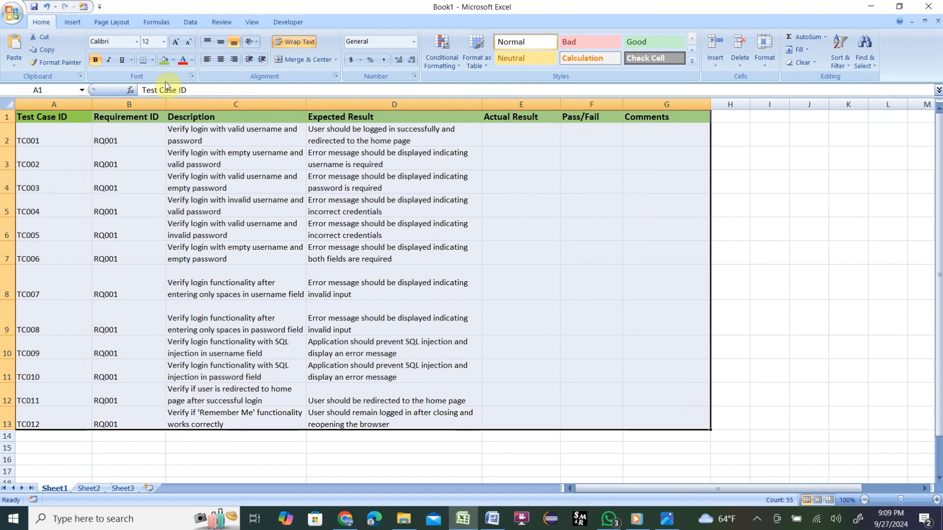
left_click(144, 60)
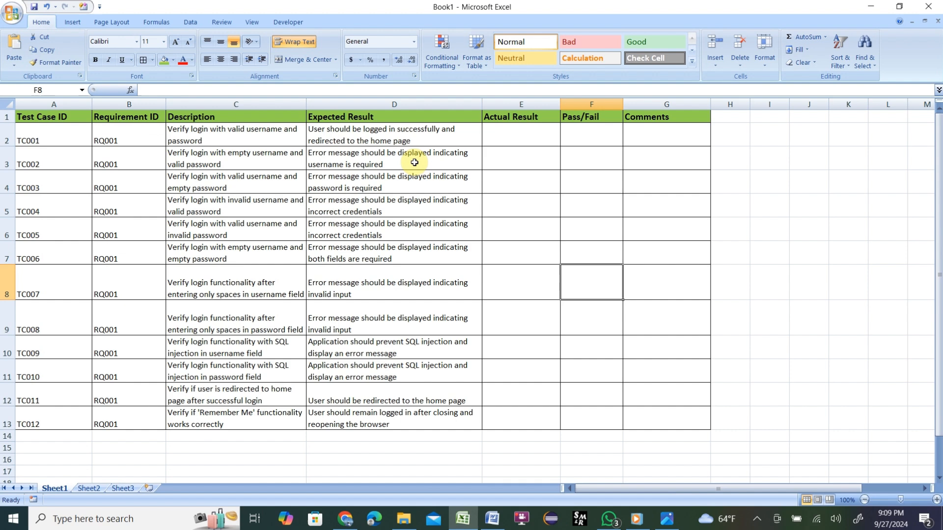
mouse_move(507, 168)
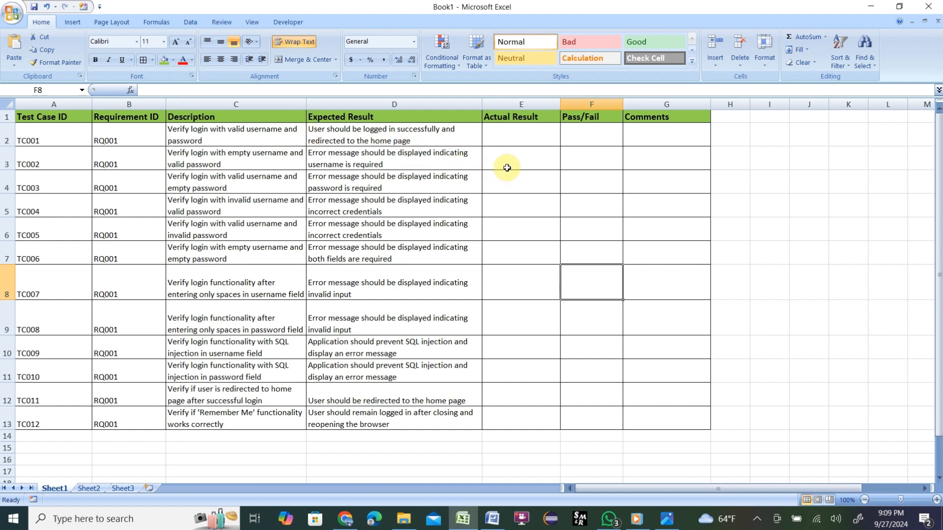
left_click(520, 134)
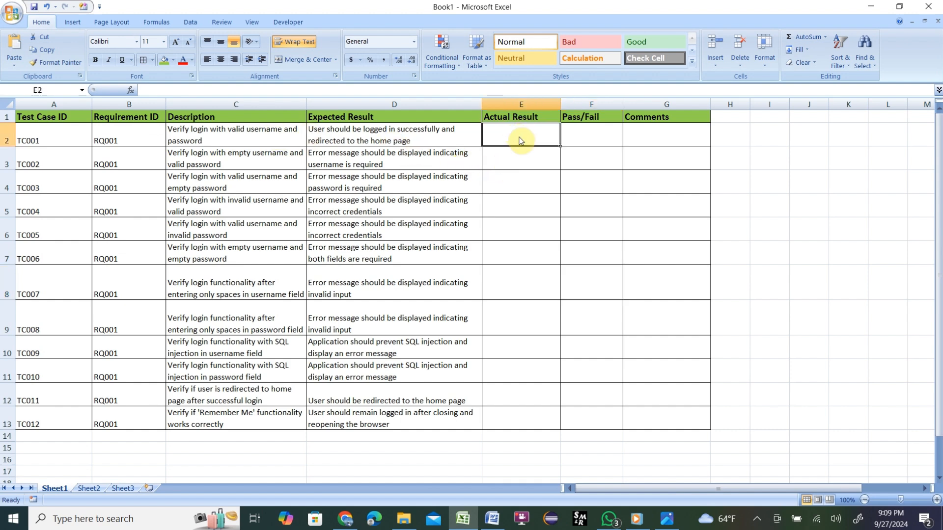
left_click(590, 134)
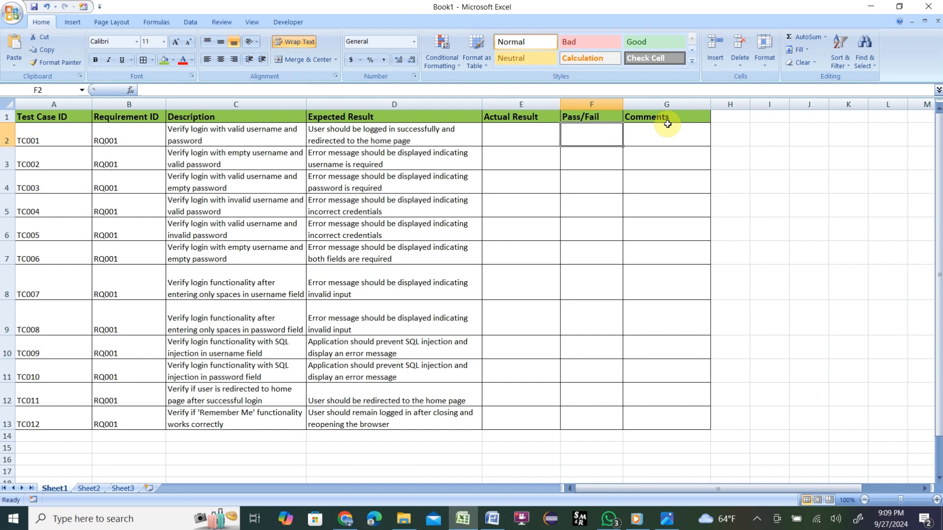
left_click(666, 134)
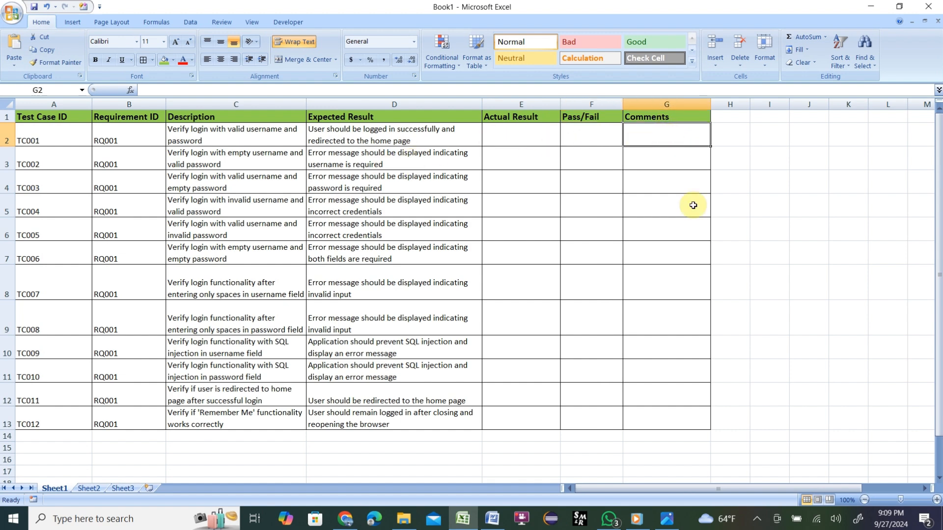
mouse_move(209, 152)
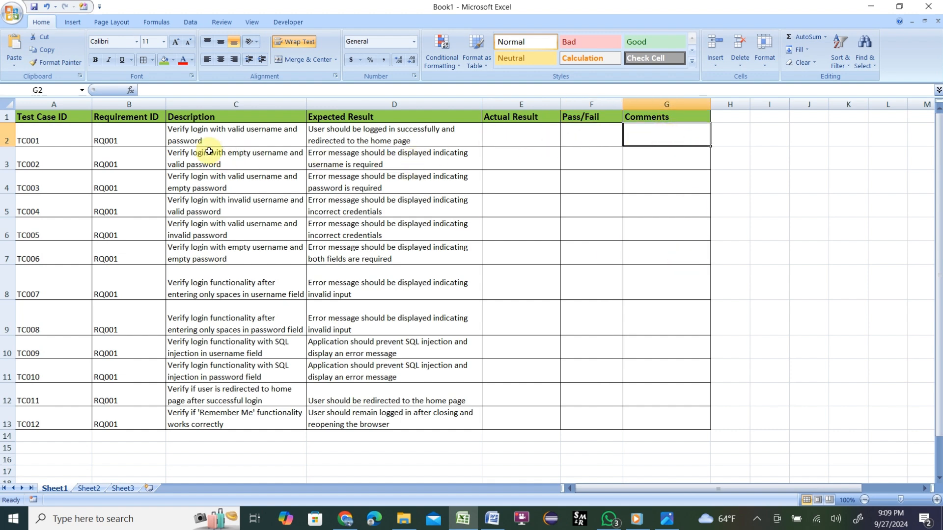
mouse_move(160, 213)
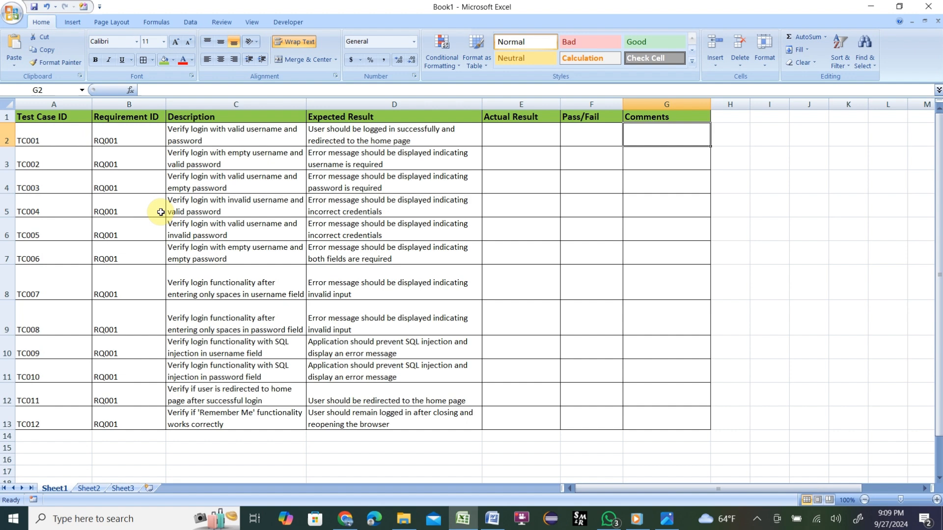
mouse_move(118, 152)
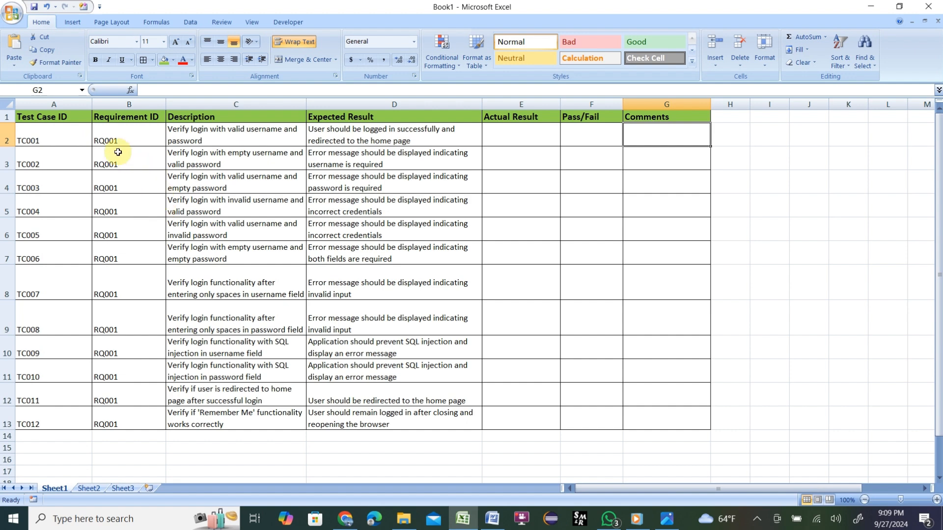
mouse_move(236, 153)
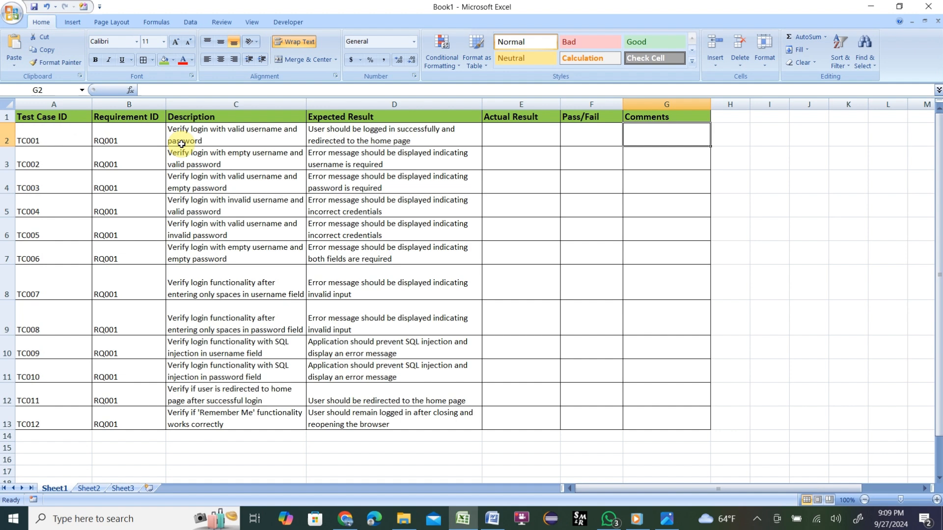
mouse_move(221, 139)
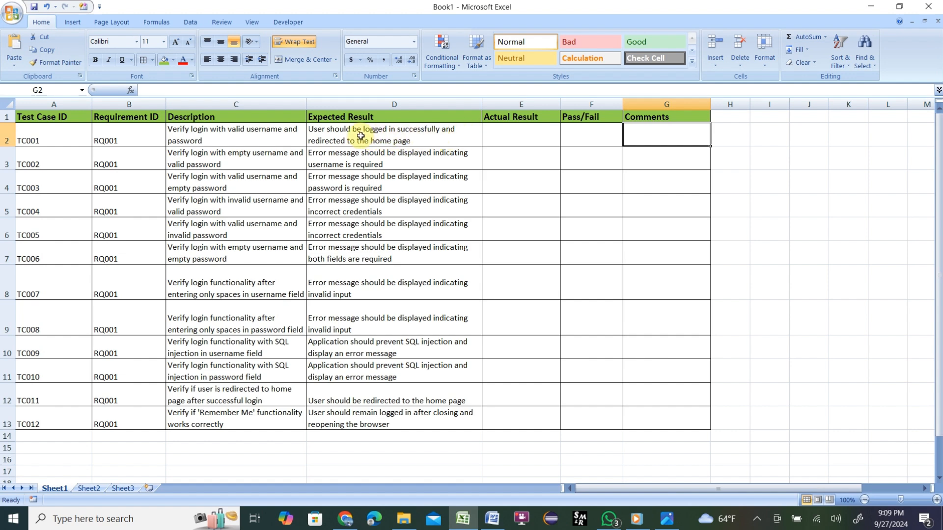
left_click(393, 135)
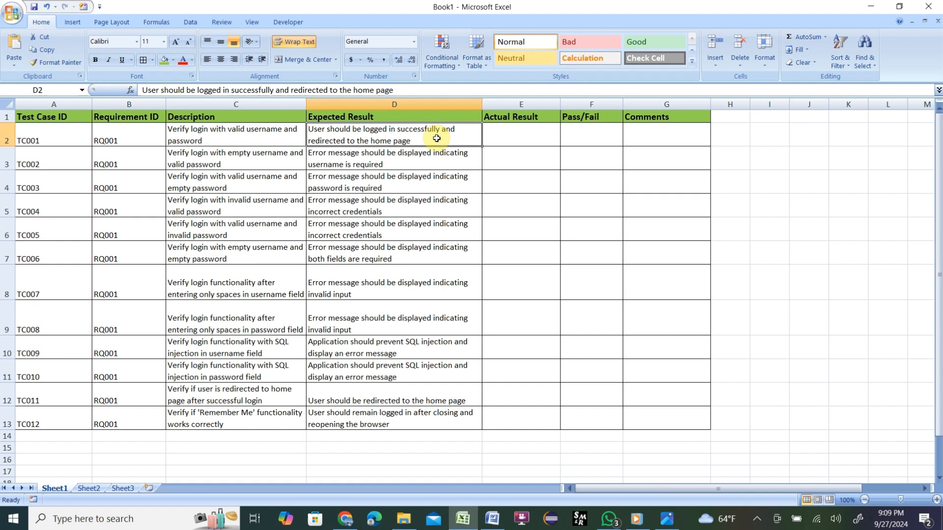
mouse_move(311, 153)
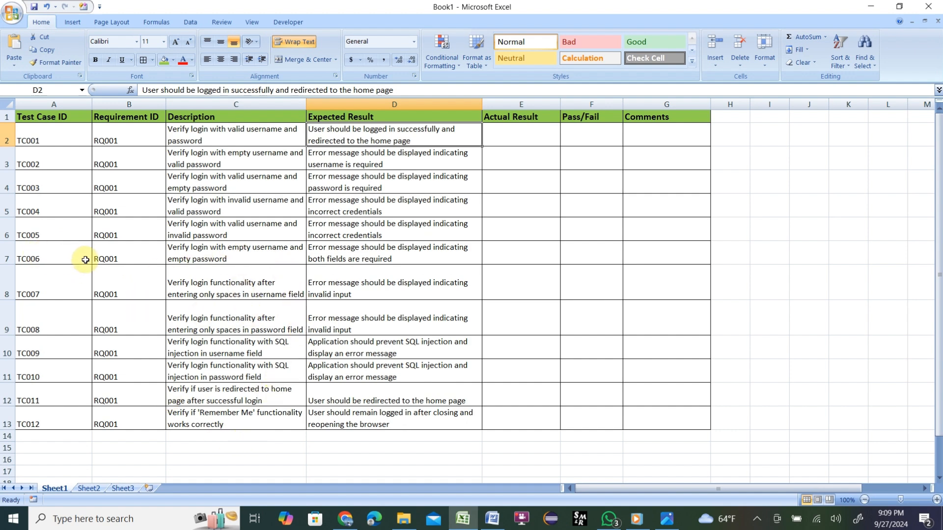
mouse_move(293, 252)
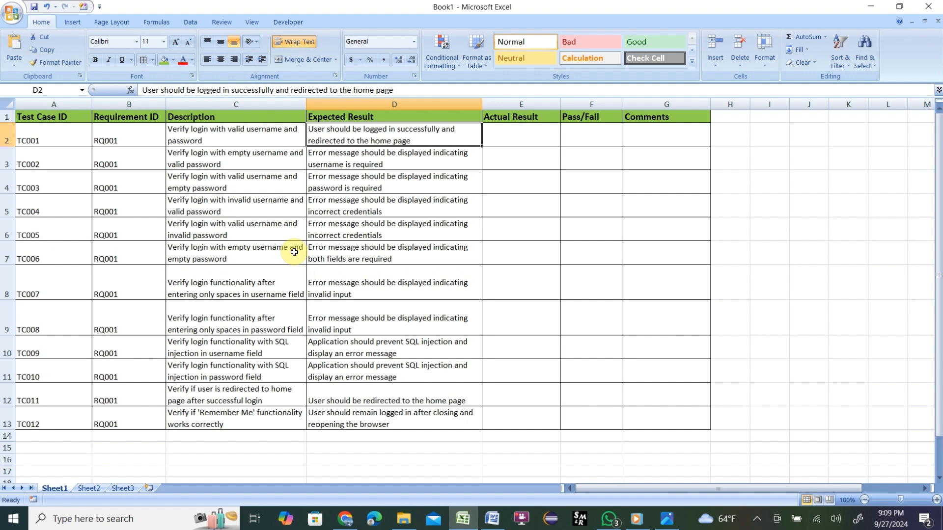
mouse_move(267, 254)
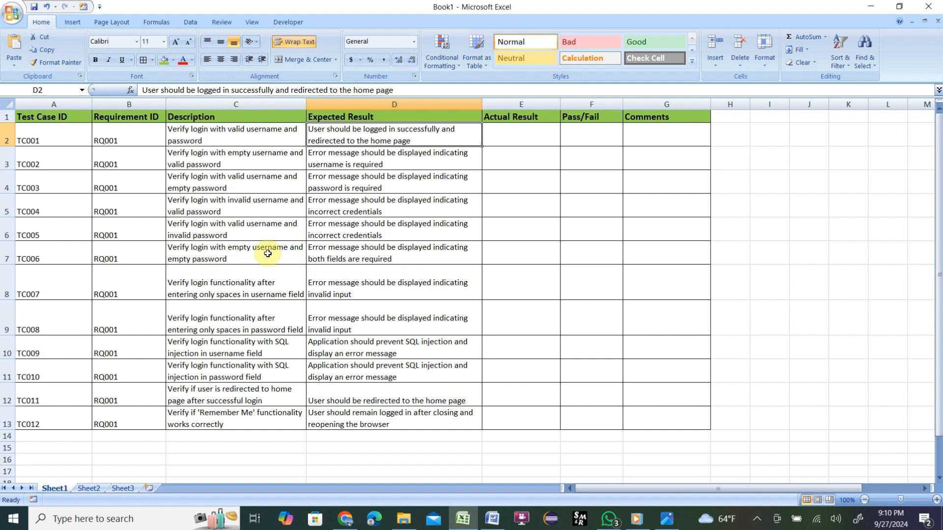
mouse_move(397, 255)
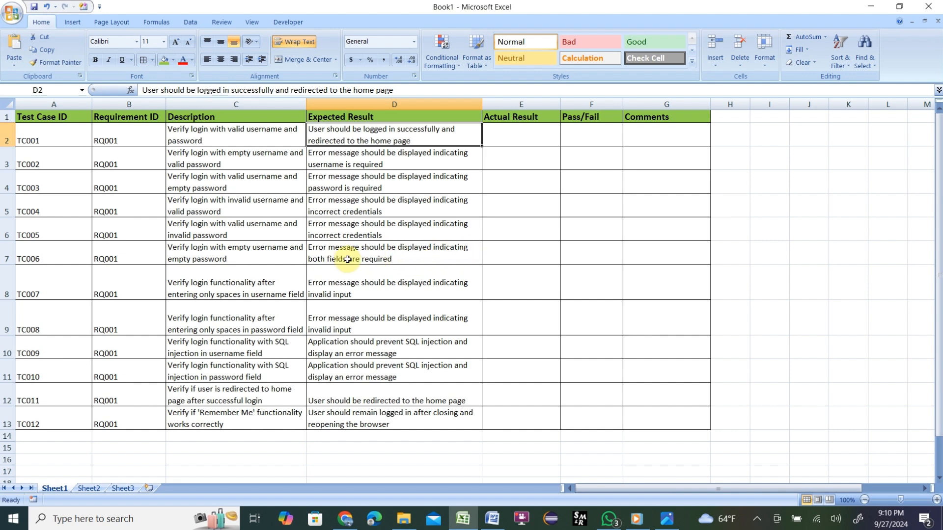
left_click(393, 252)
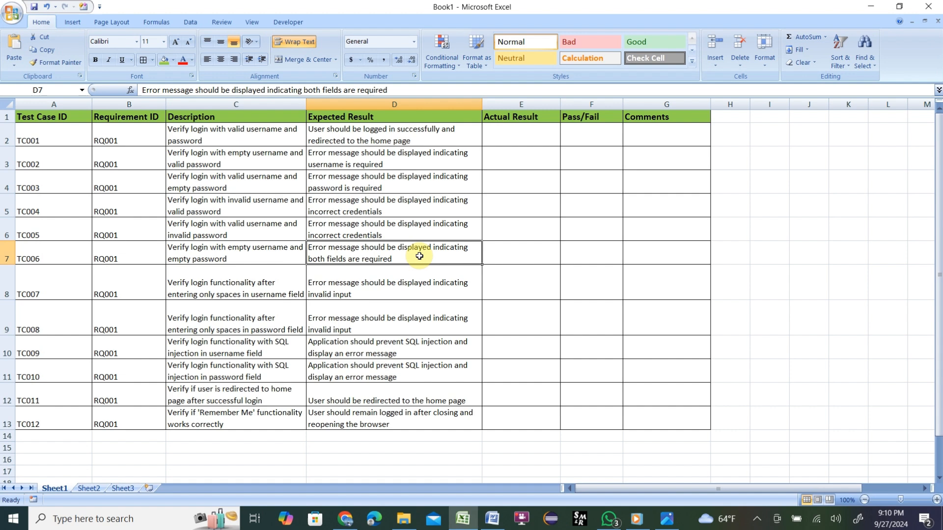
mouse_move(528, 269)
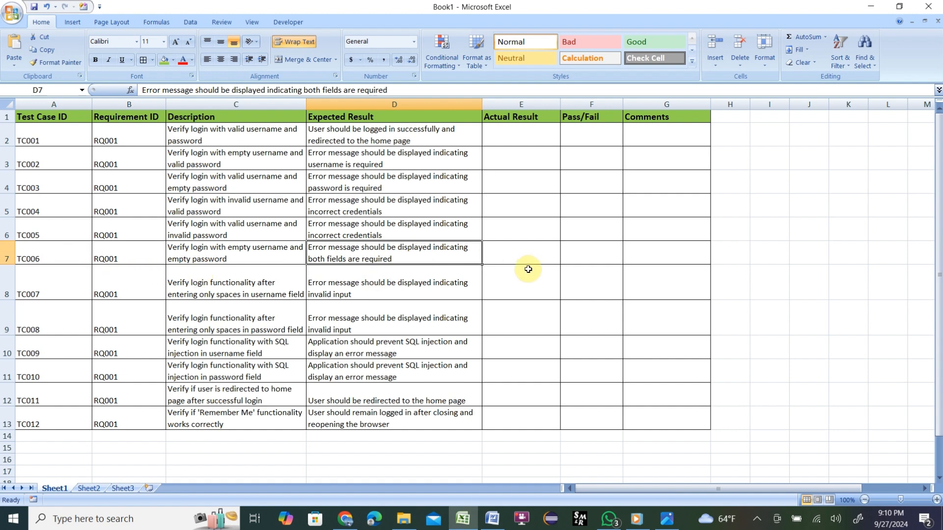
mouse_move(52, 328)
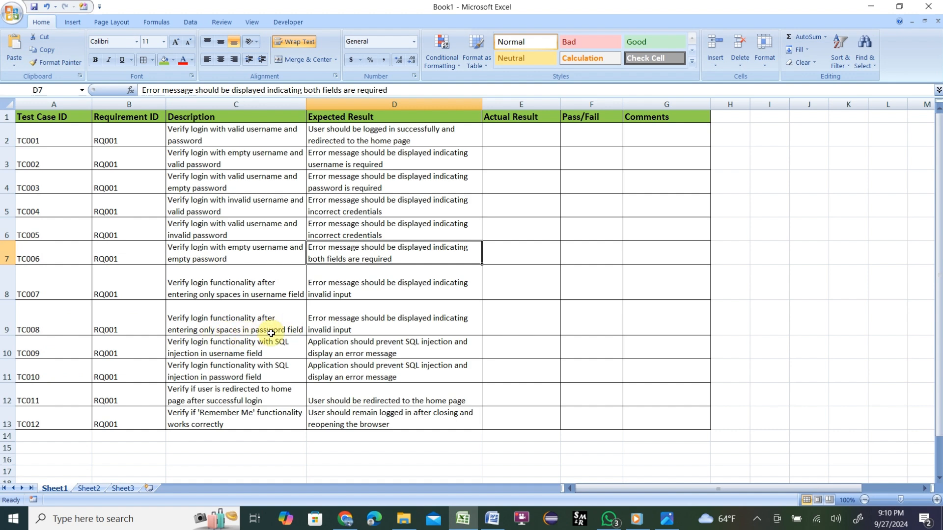
mouse_move(280, 318)
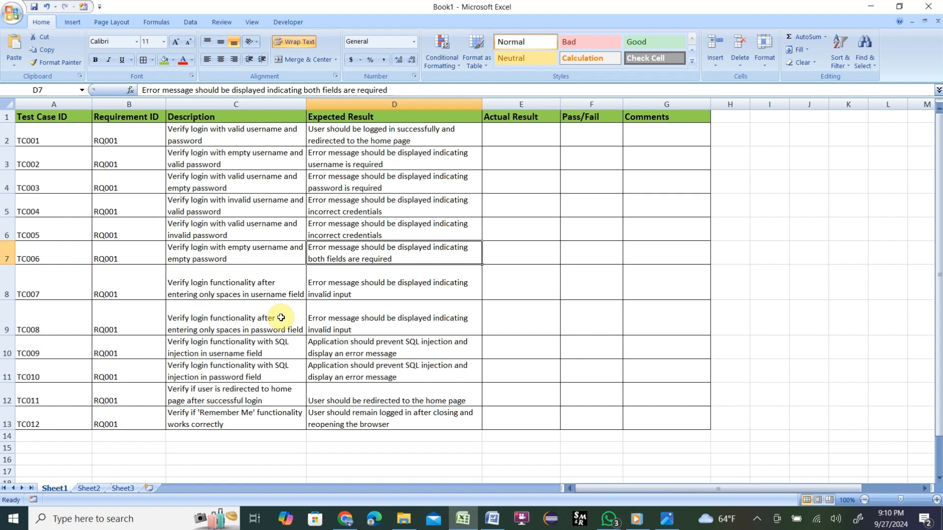
mouse_move(405, 331)
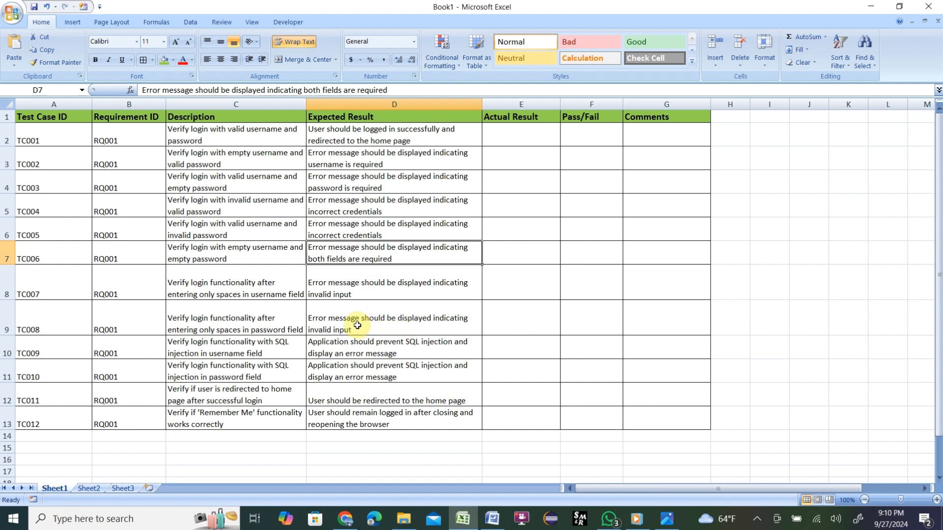
mouse_move(224, 359)
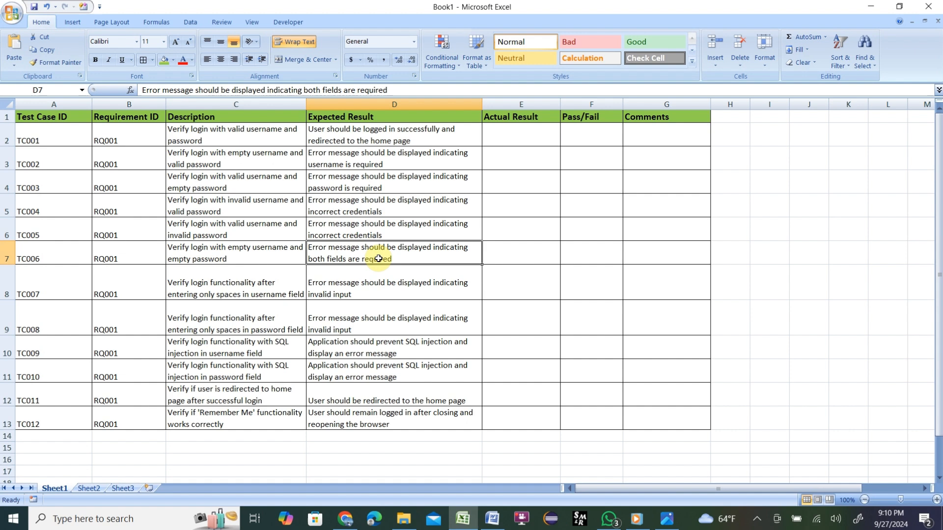
mouse_move(307, 366)
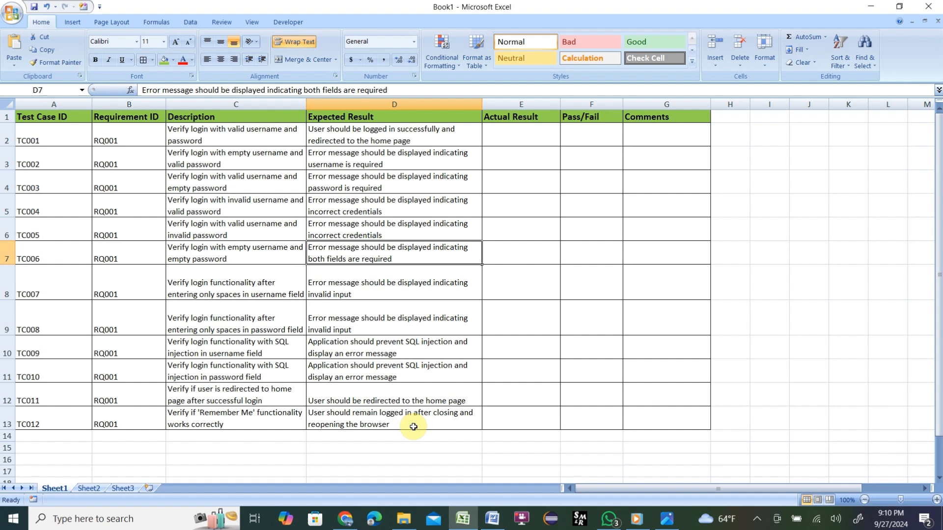
mouse_move(511, 370)
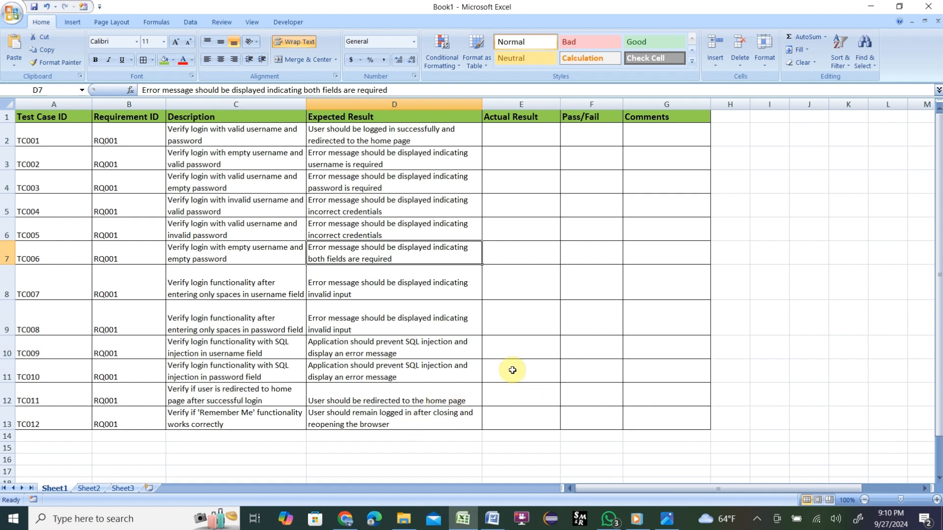
left_click(519, 370)
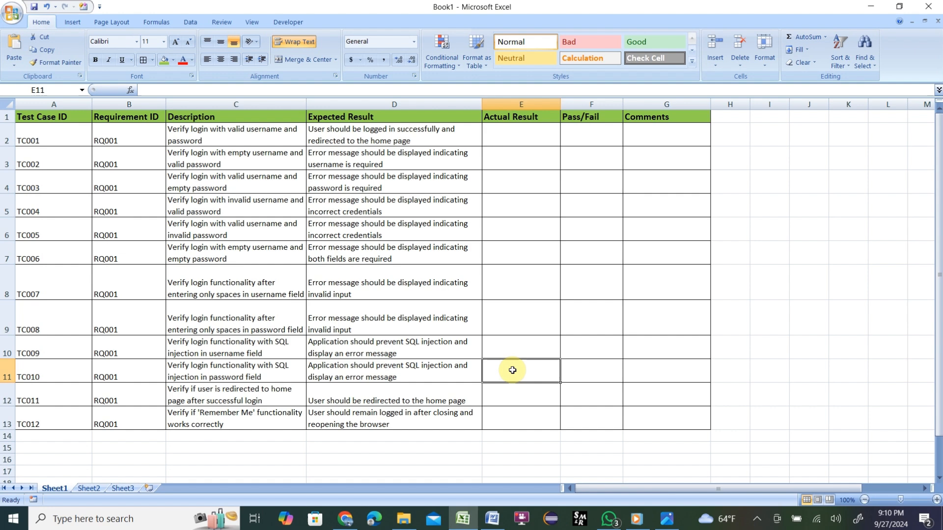
mouse_move(487, 465)
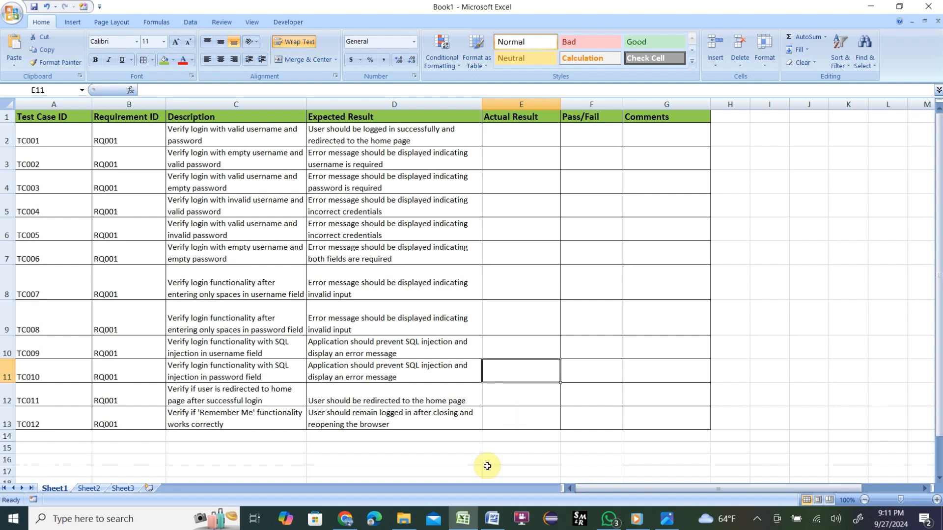
left_click(492, 518)
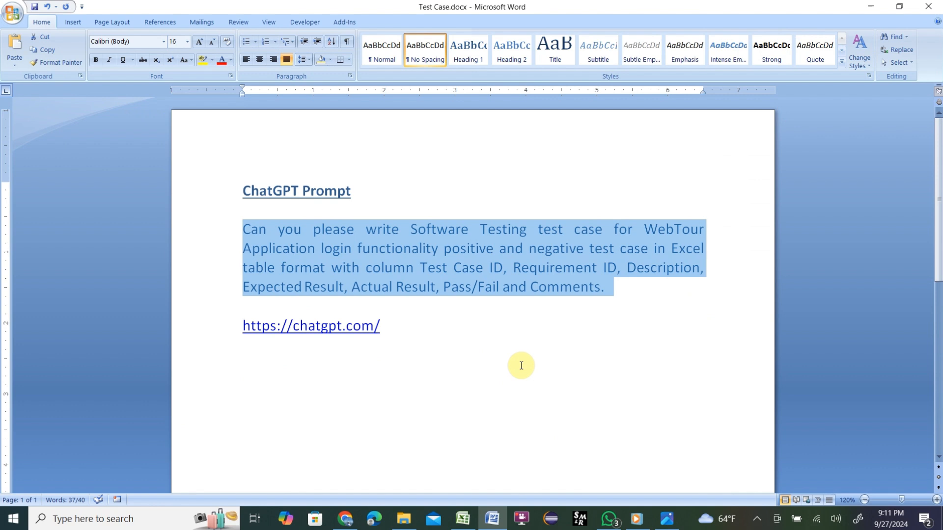
left_click(380, 267)
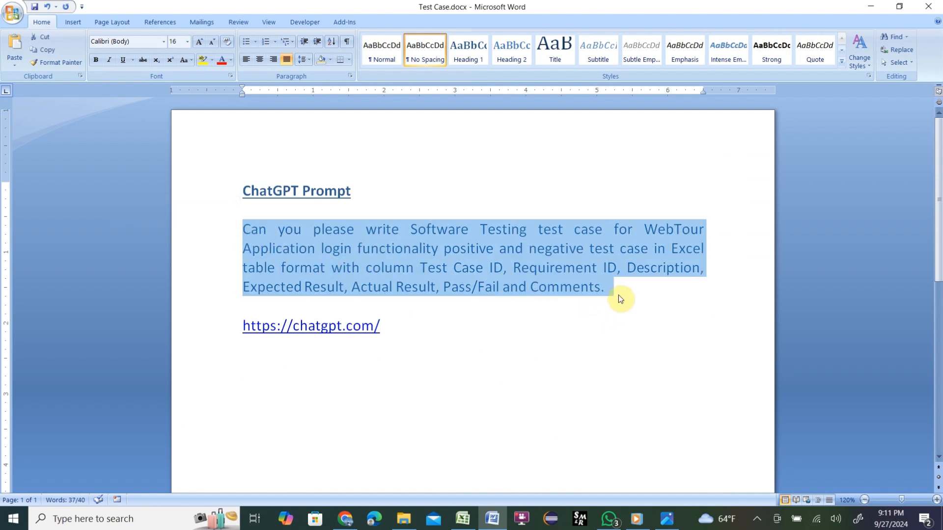
left_click(605, 288)
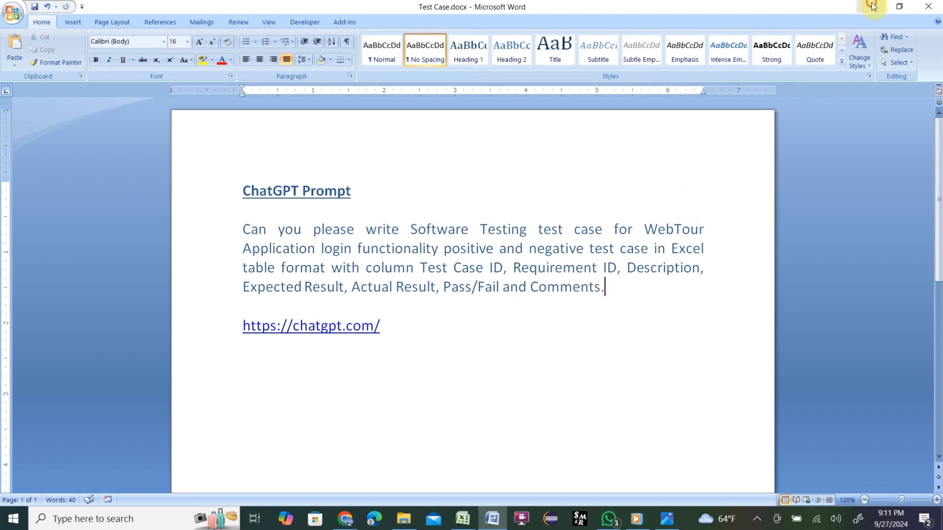
left_click(461, 518)
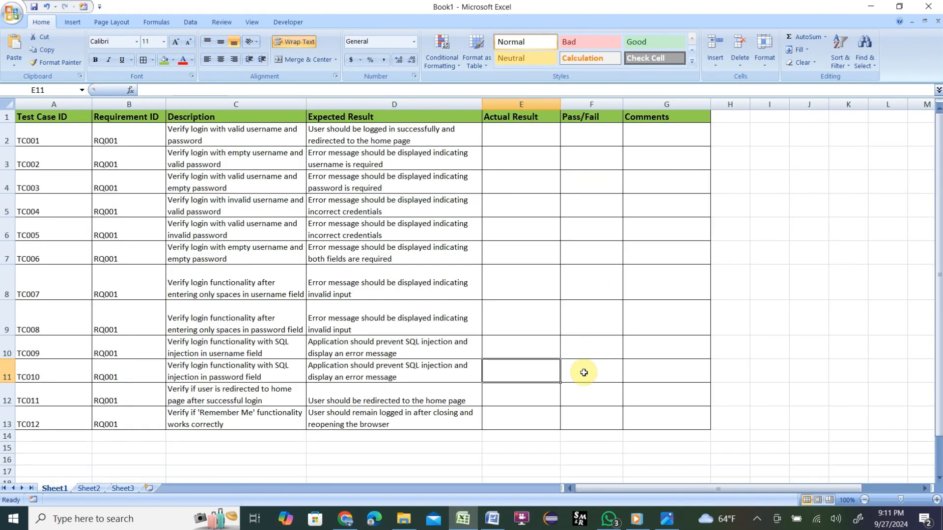